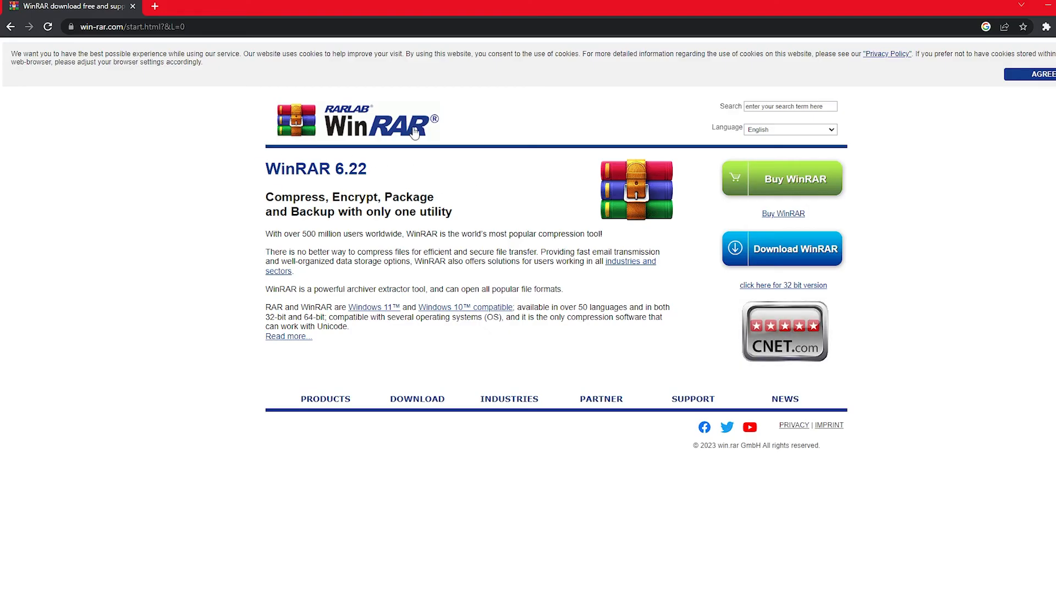
pyautogui.moveTo(601, 148)
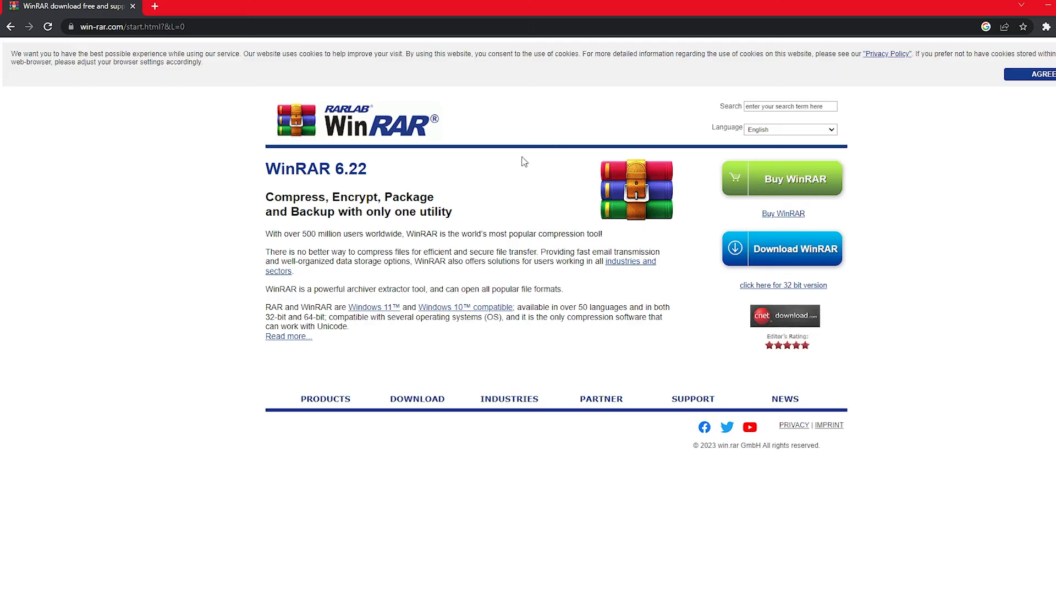
pyautogui.moveTo(571, 133)
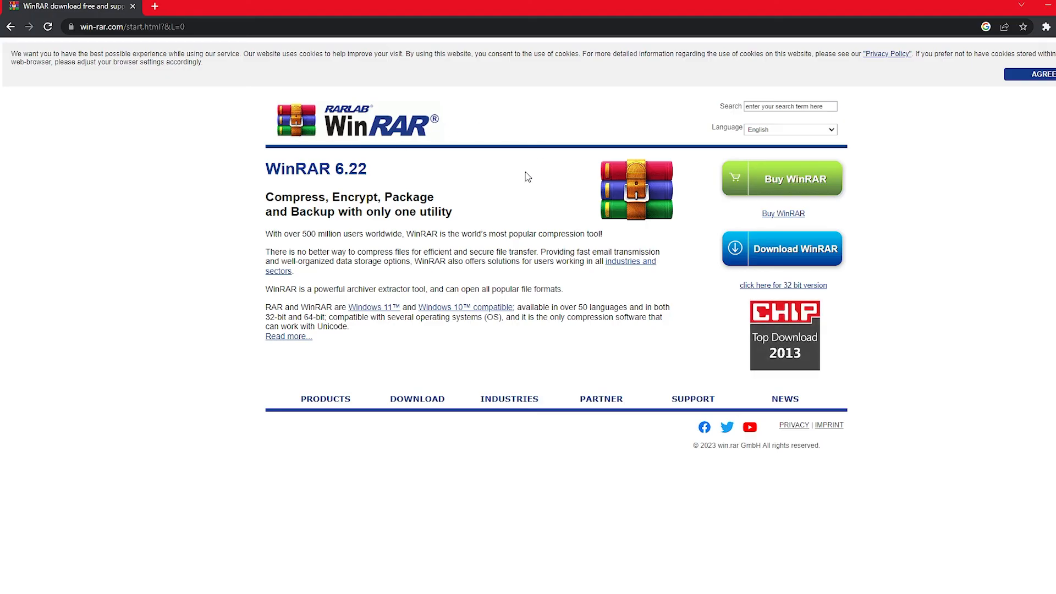
pyautogui.moveTo(359, 138)
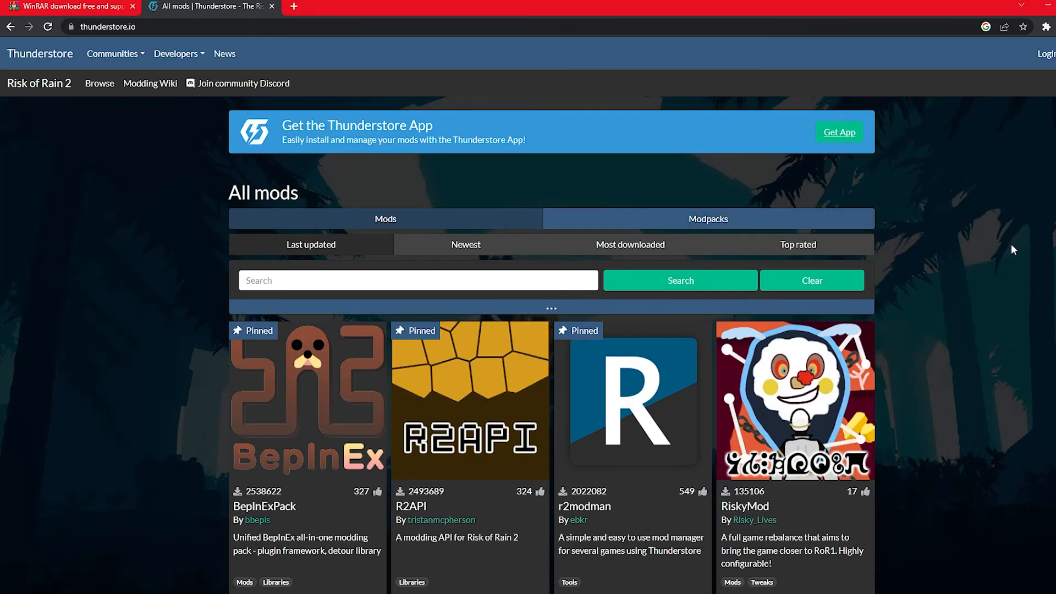
# - Scroll the Risk of Rain 2 mods and expand the Communities list of games
pyautogui.scroll(-3)
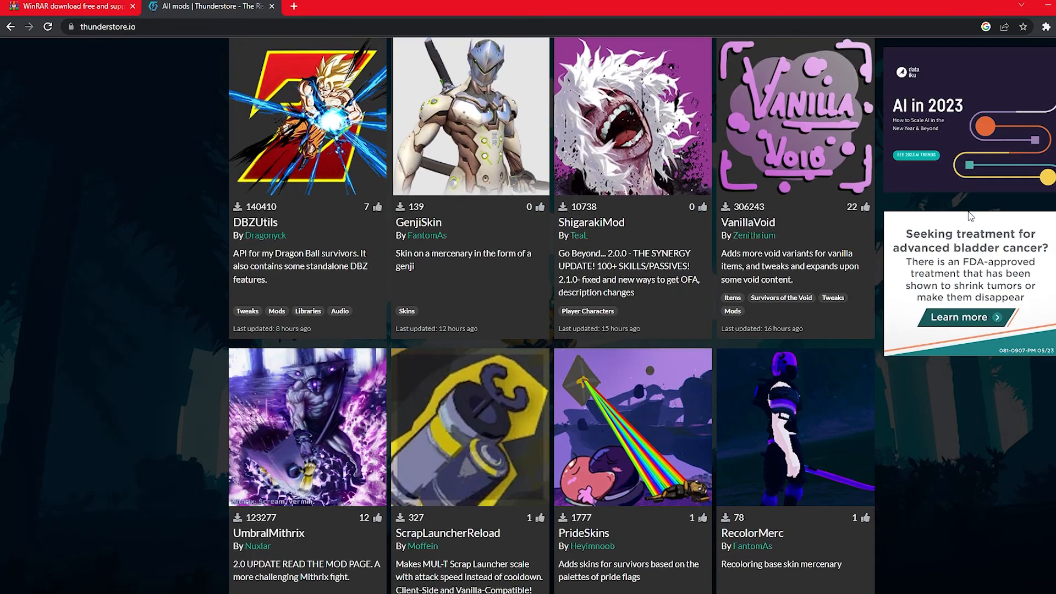
pyautogui.scroll(3)
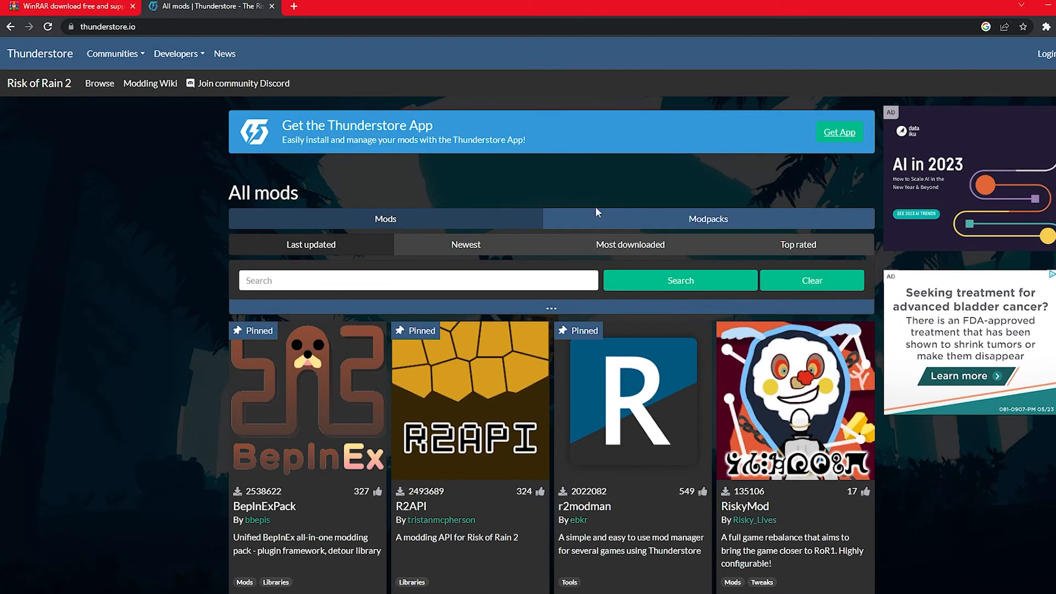
pyautogui.scroll(-3)
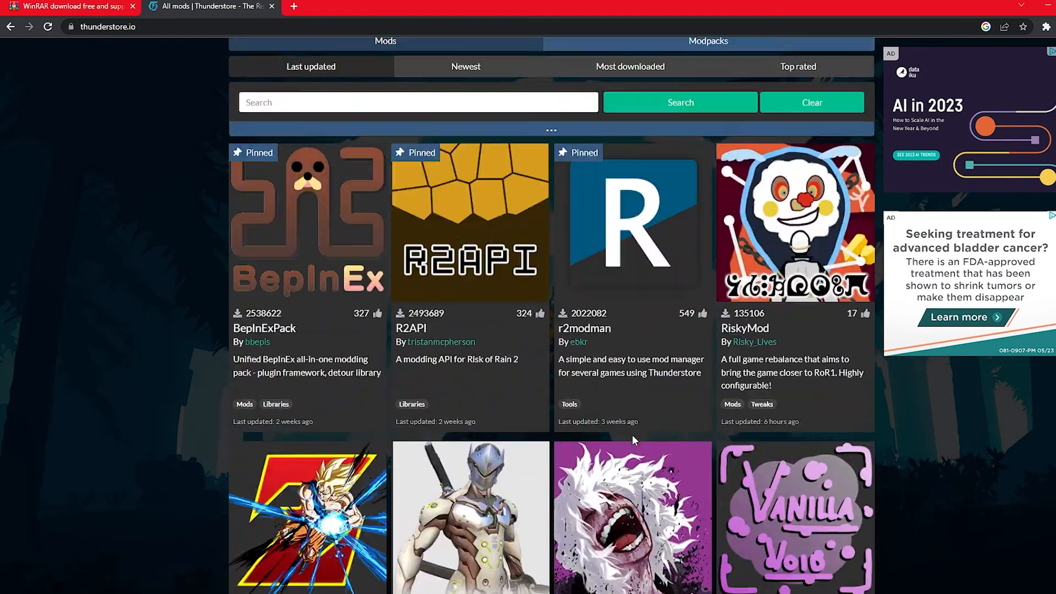
pyautogui.click(181, 95)
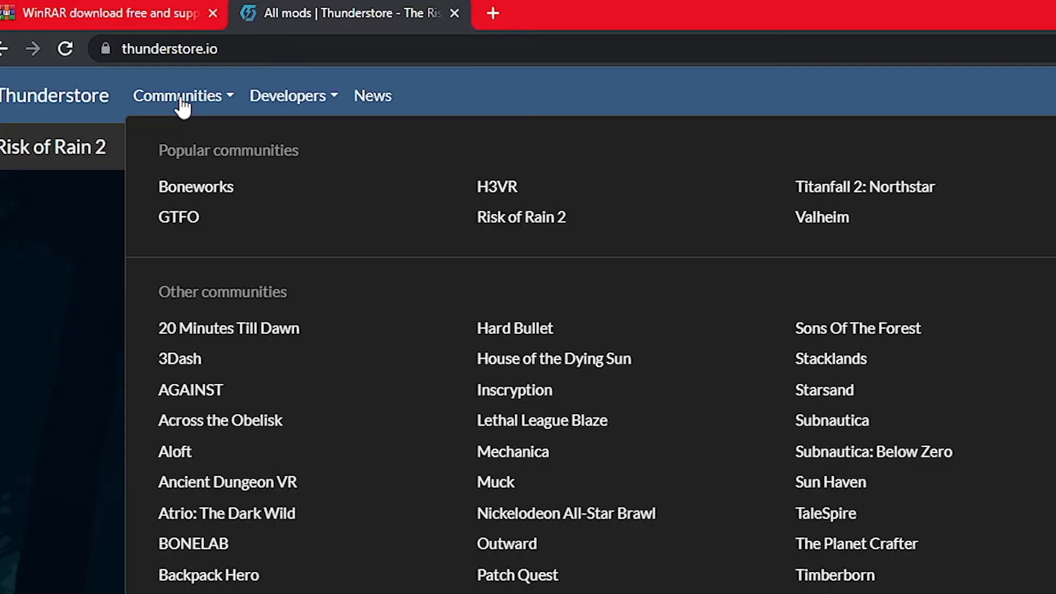
pyautogui.scroll(-3)
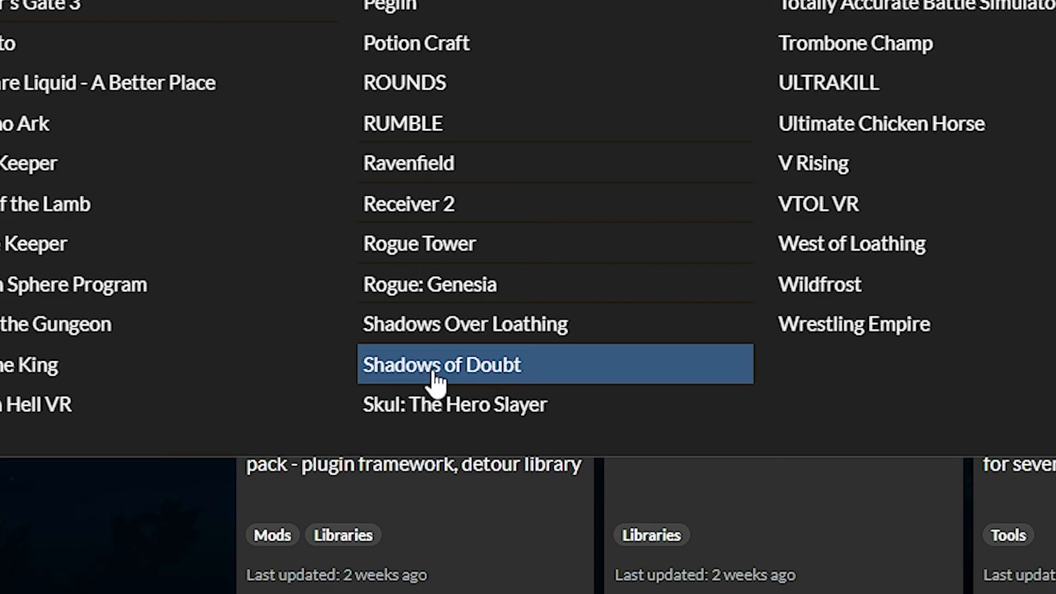
# - Switch to the Shadows of Doubt community and browse its mod grid, including DensityMod
pyautogui.click(437, 364)
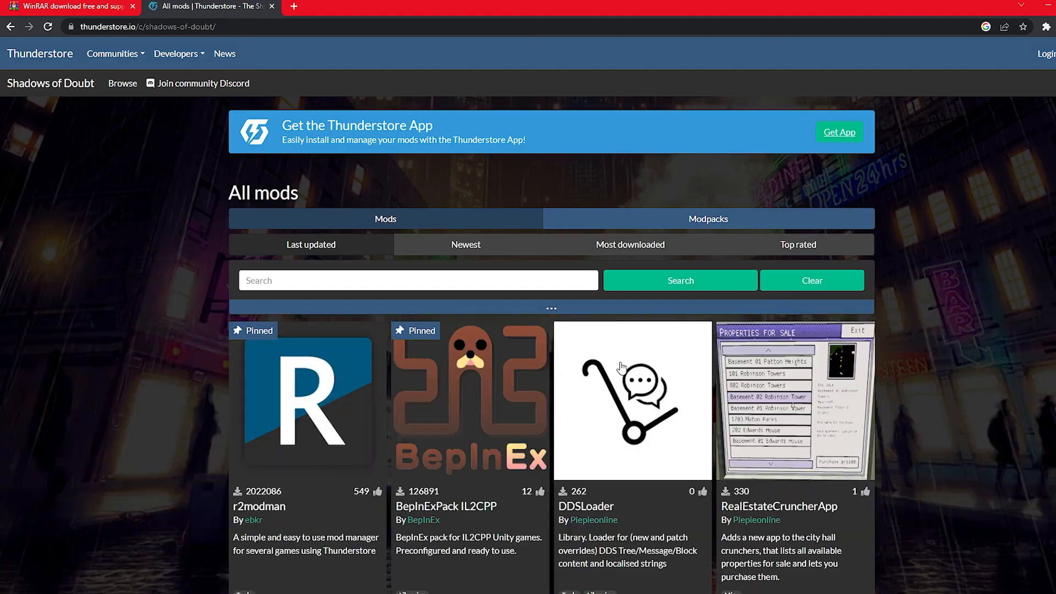
pyautogui.scroll(-3)
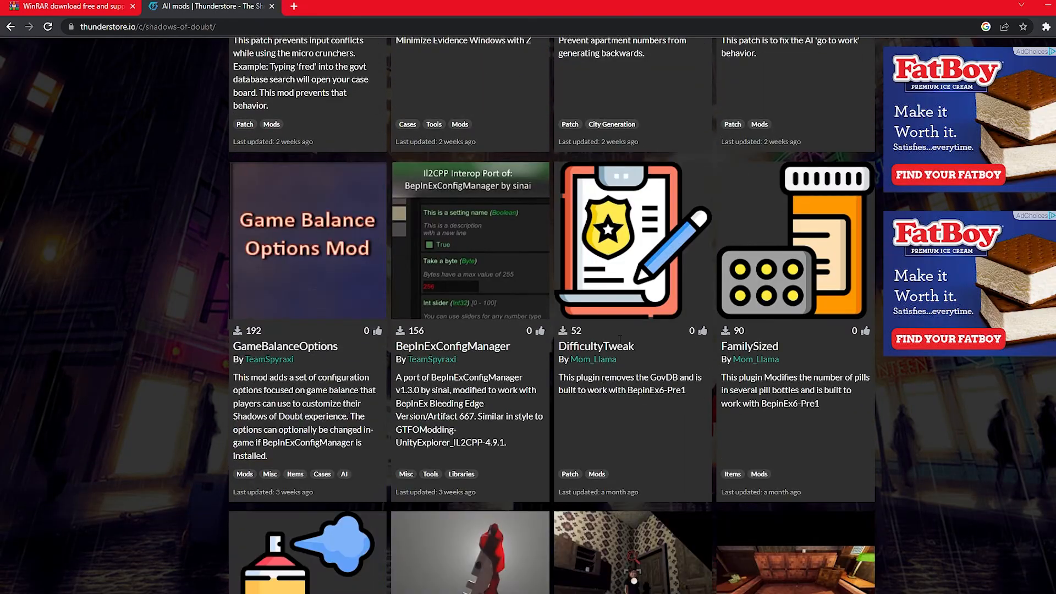
pyautogui.scroll(3)
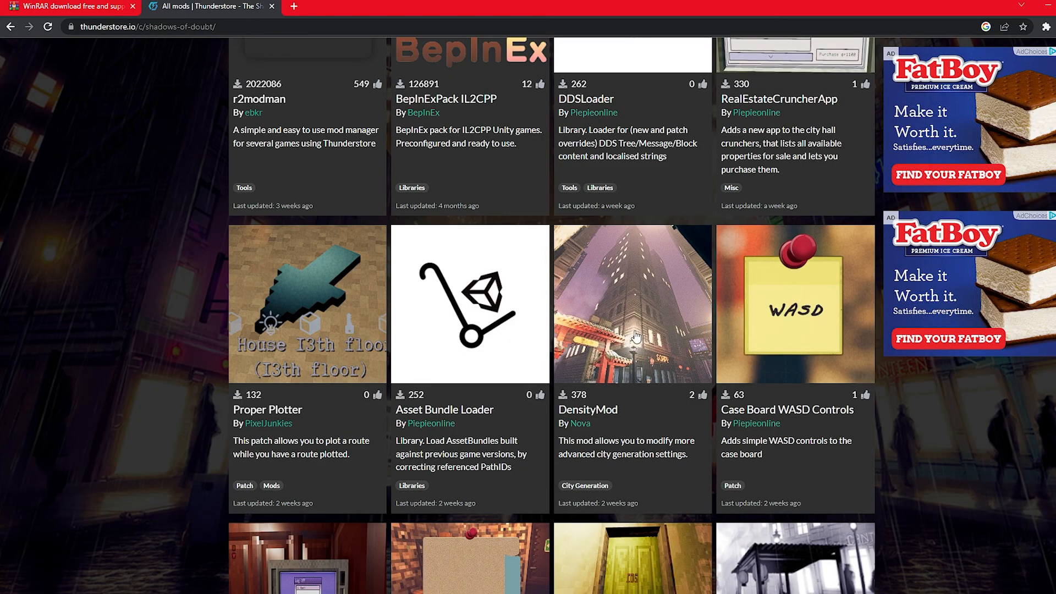
pyautogui.moveTo(634, 336)
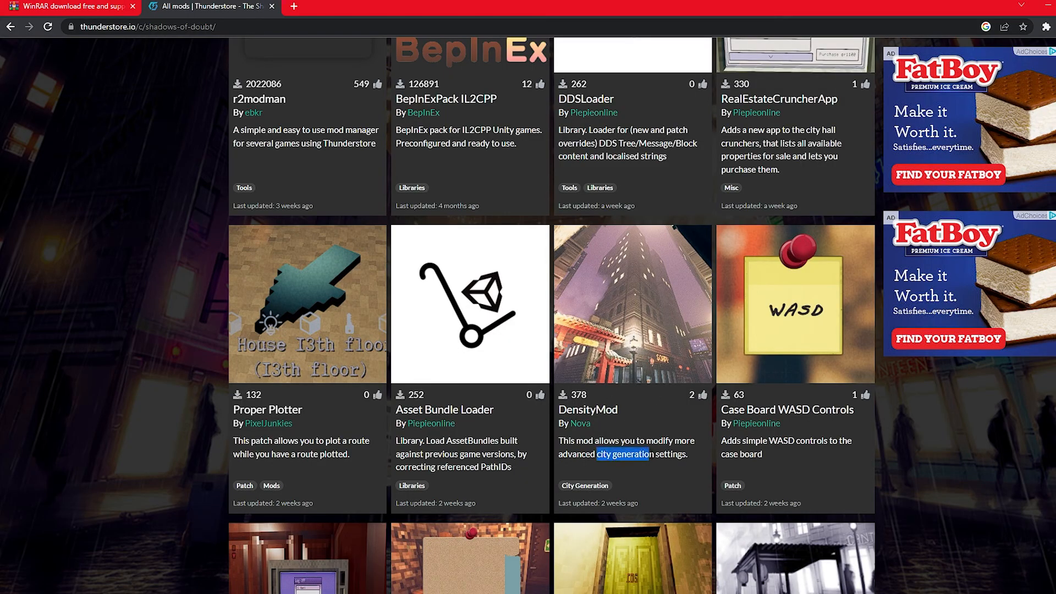
pyautogui.scroll(-3)
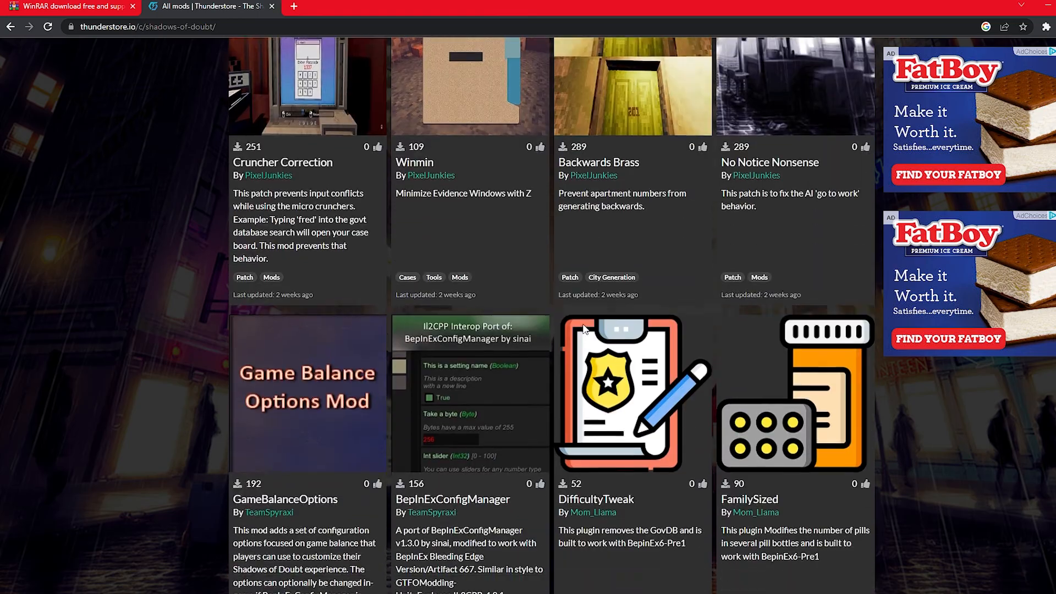
pyautogui.scroll(-3)
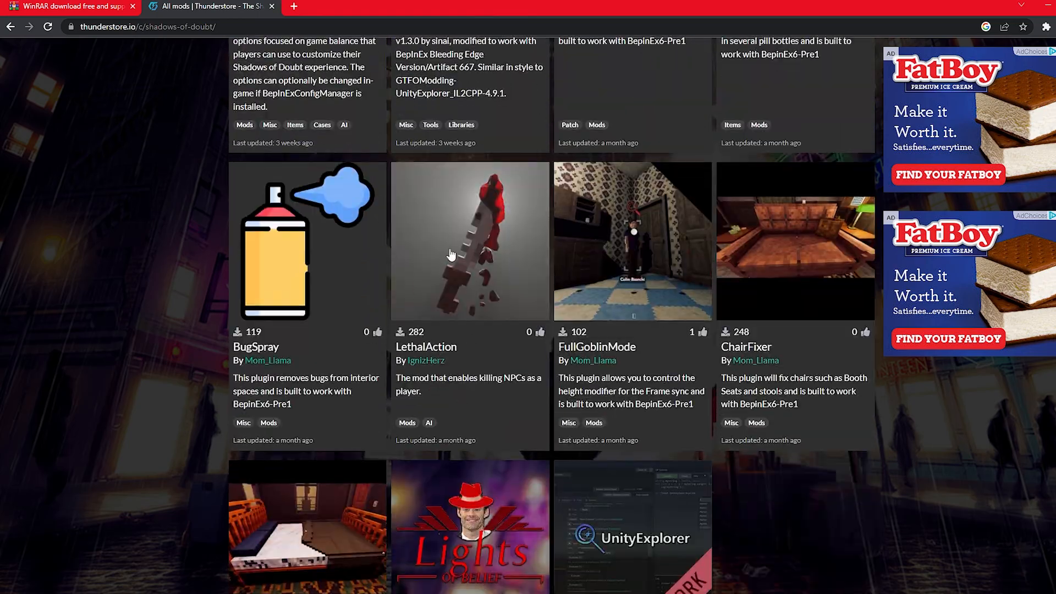
pyautogui.scroll(3)
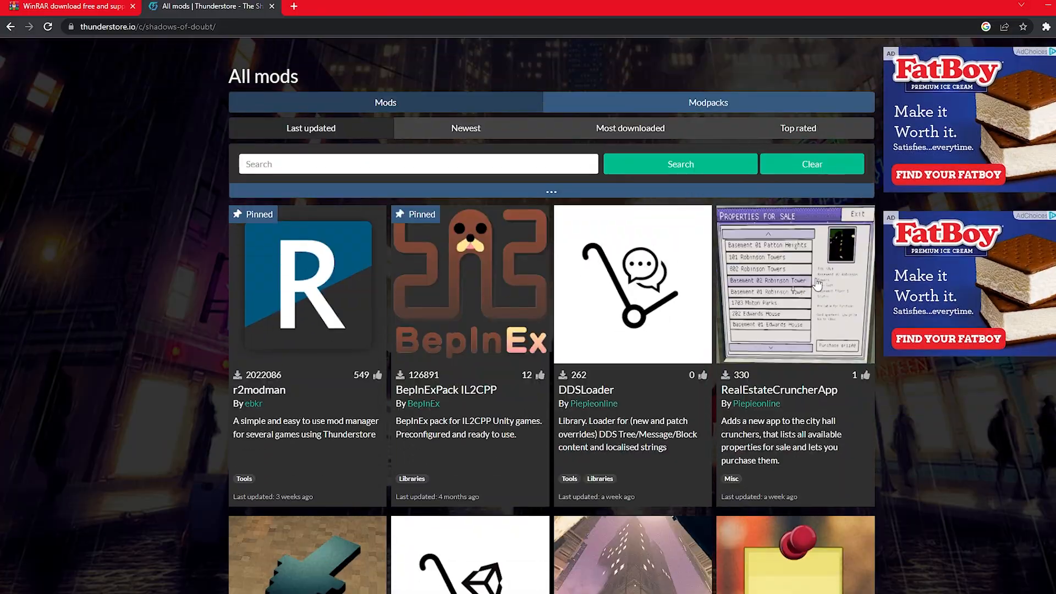
pyautogui.moveTo(807, 307)
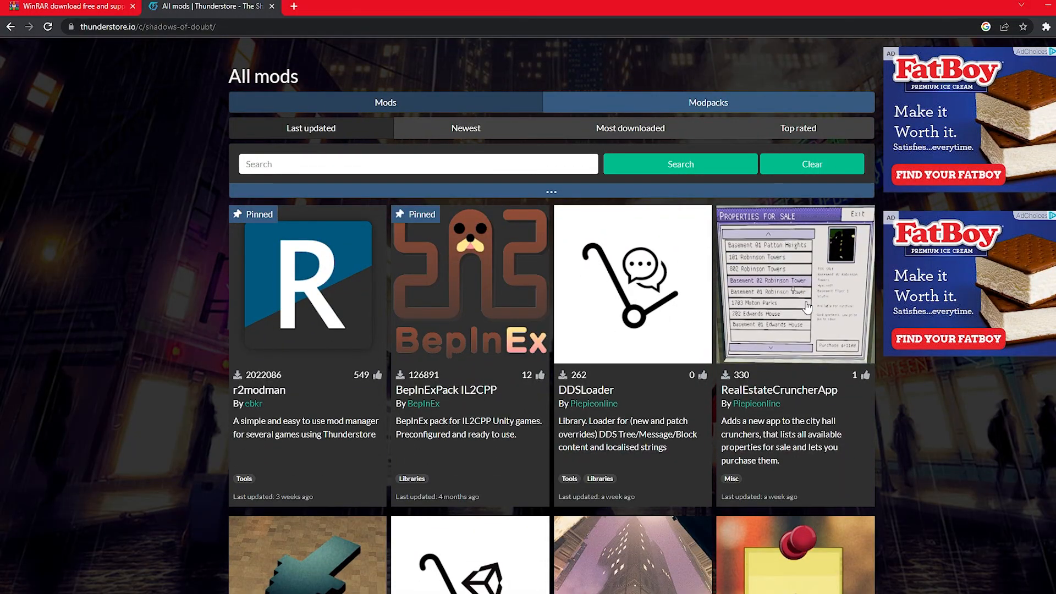
pyautogui.moveTo(798, 286)
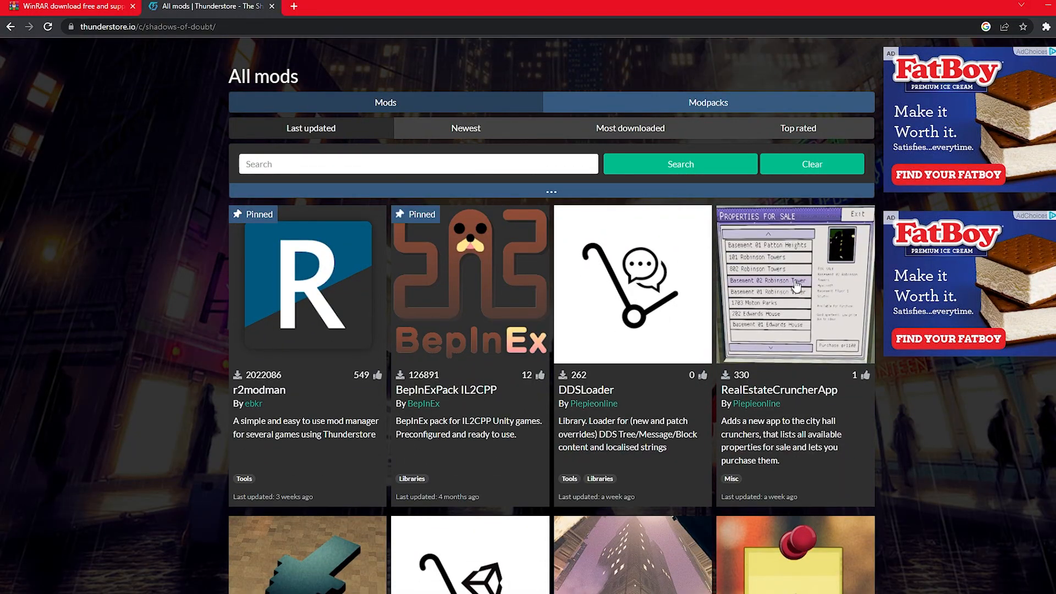
pyautogui.scroll(-3)
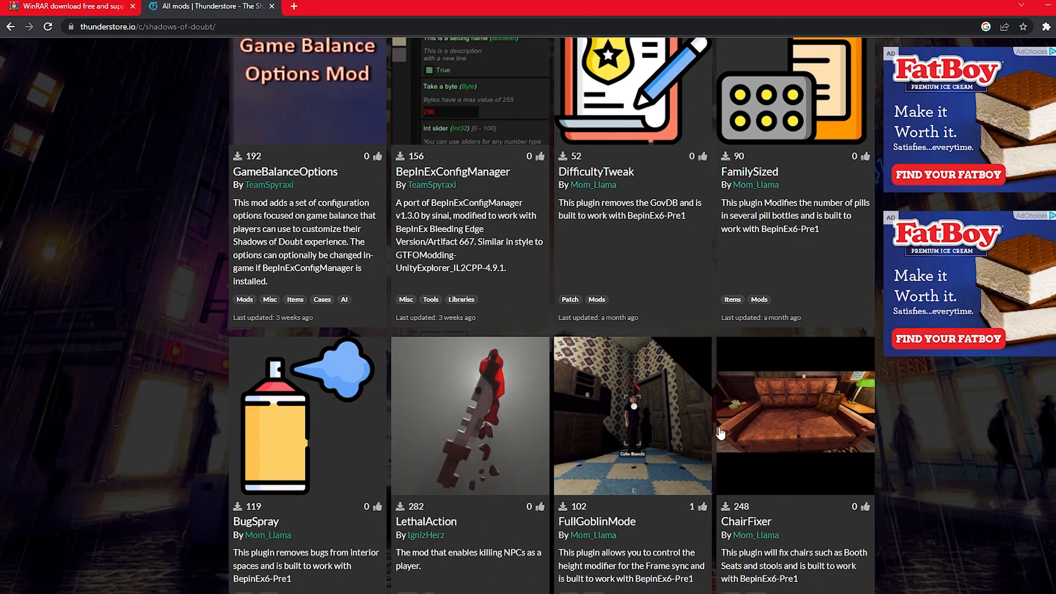
pyautogui.scroll(3)
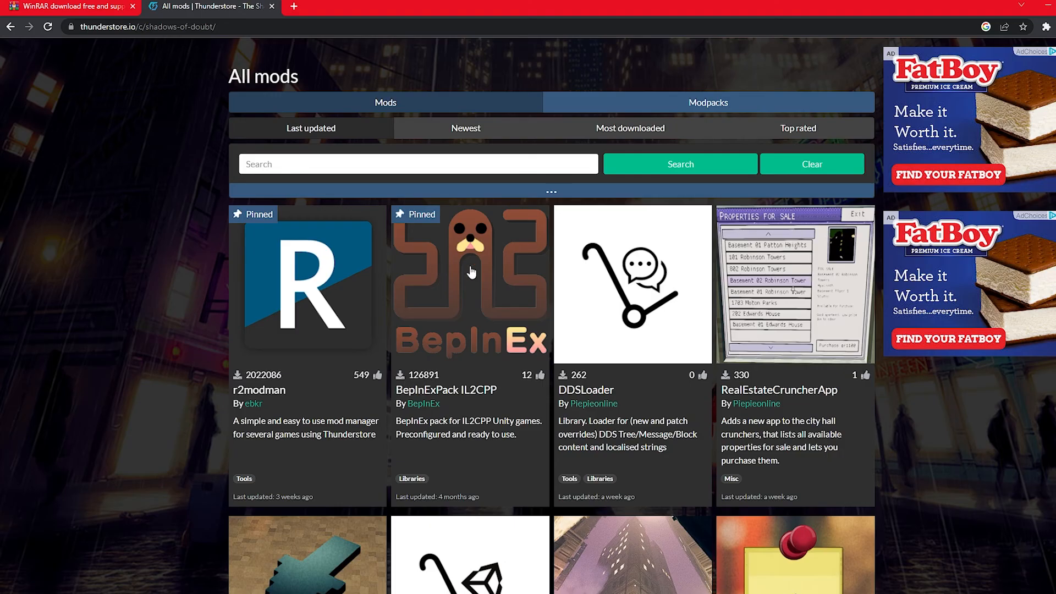
pyautogui.moveTo(316, 299)
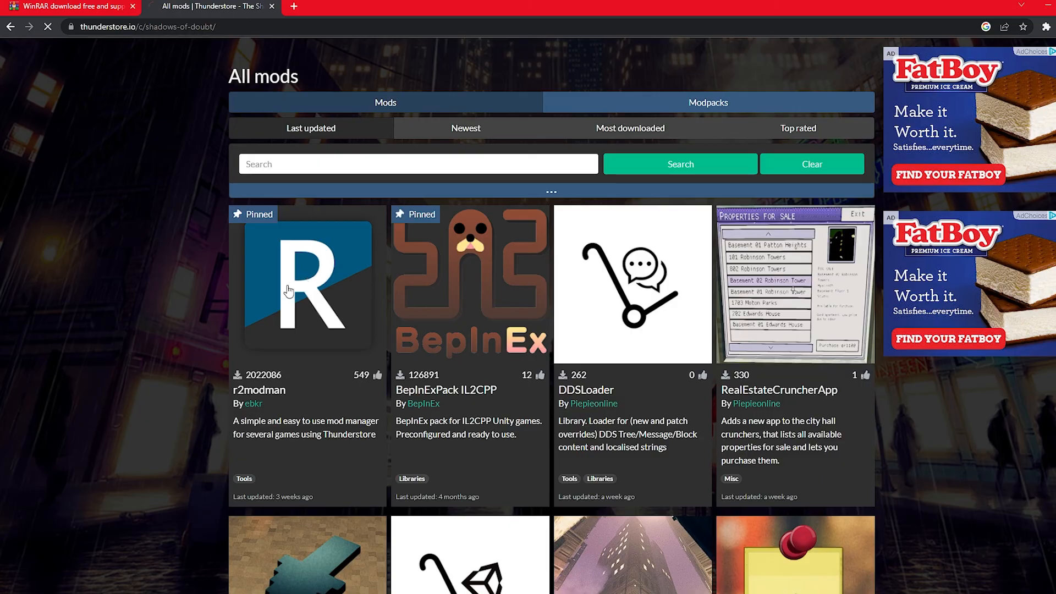
# - From the r2modman package page, start a Manual Download of the r2modman zip
pyautogui.click(307, 283)
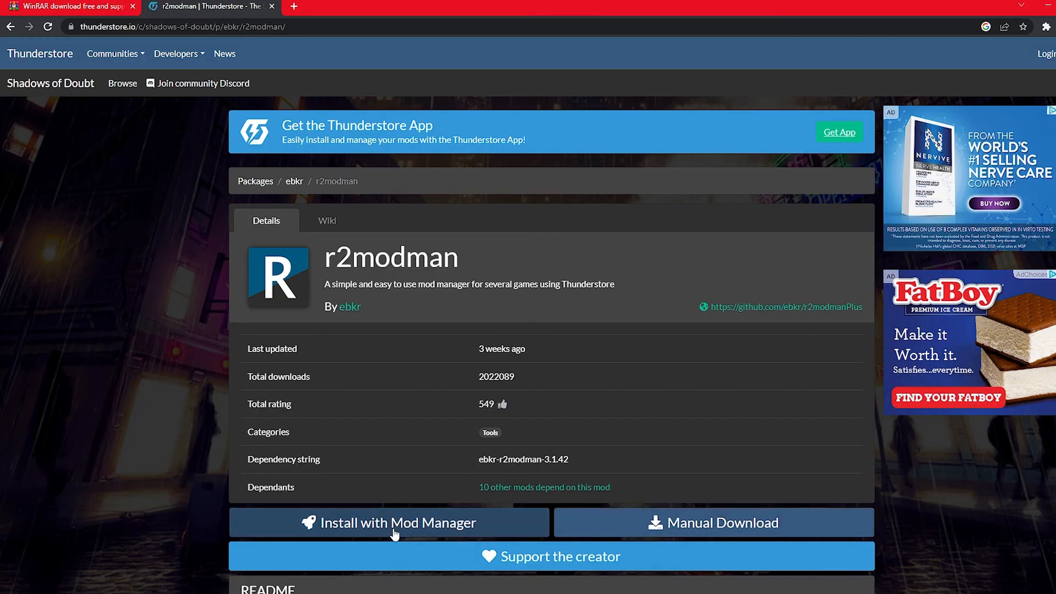
pyautogui.click(713, 521)
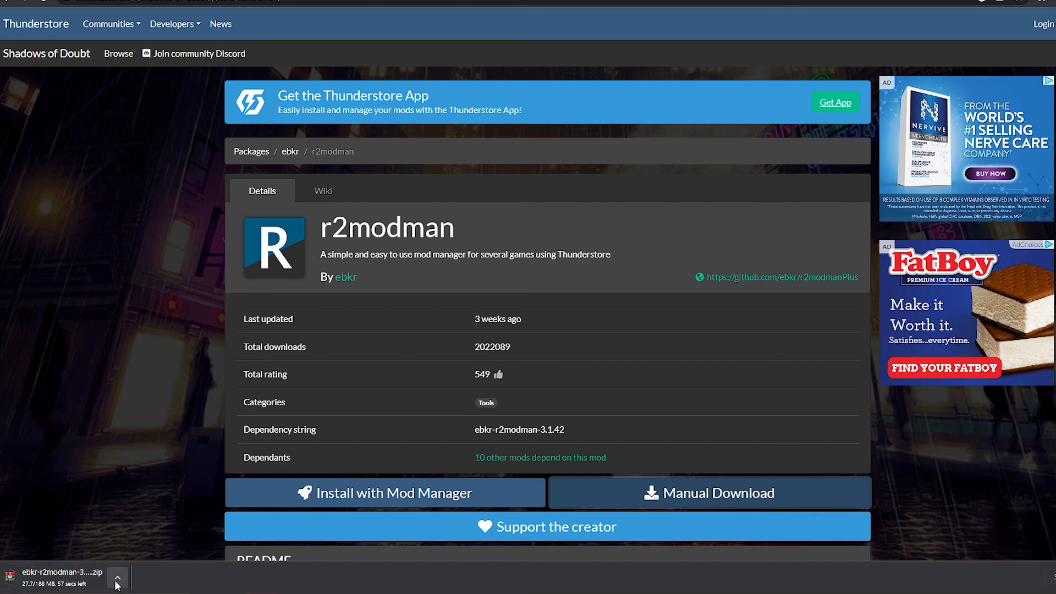
pyautogui.click(118, 578)
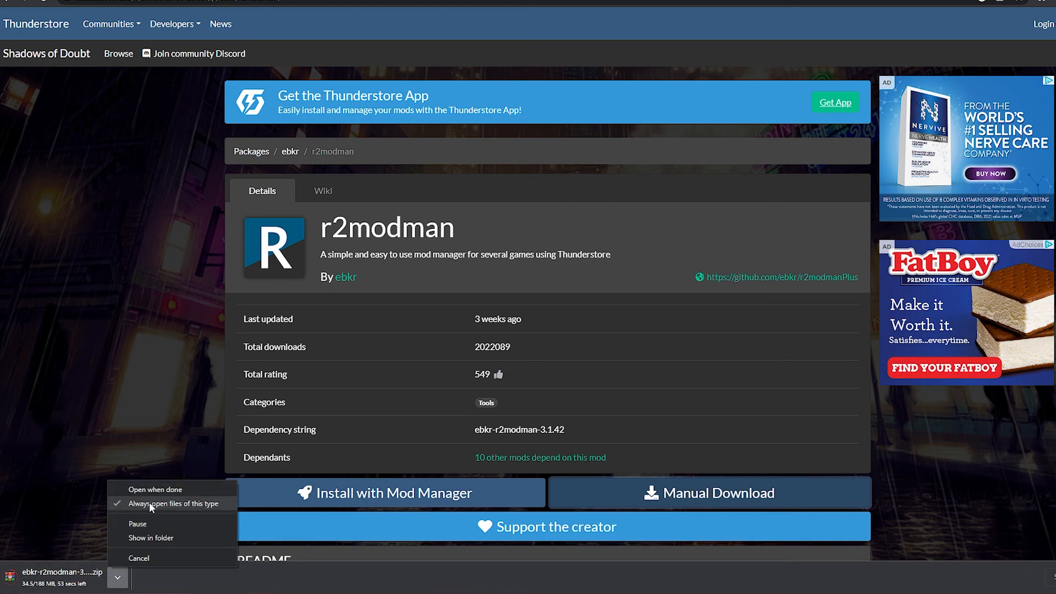
pyautogui.moveTo(143, 517)
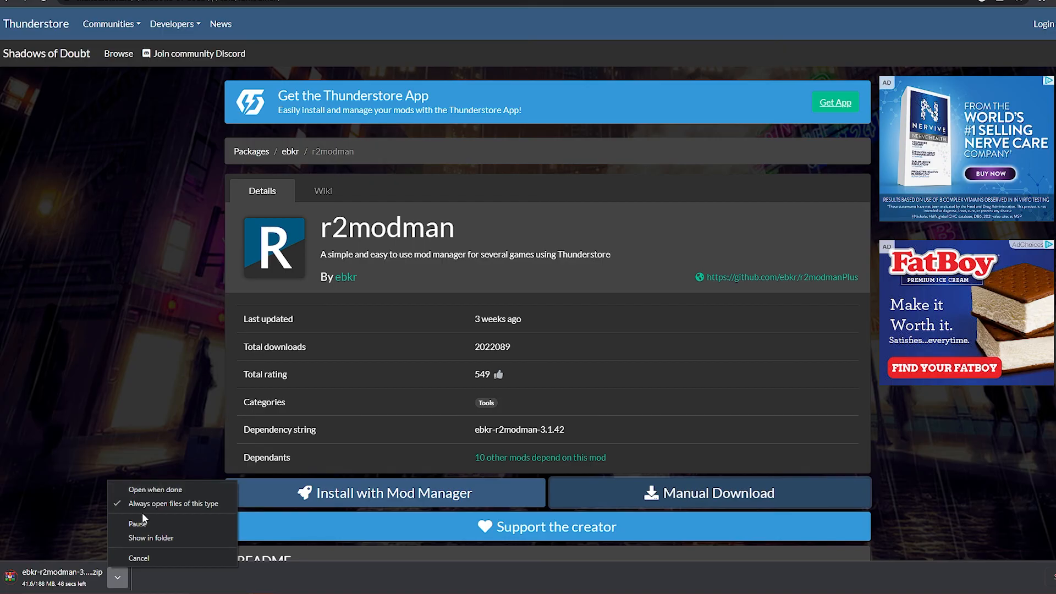
pyautogui.moveTo(200, 506)
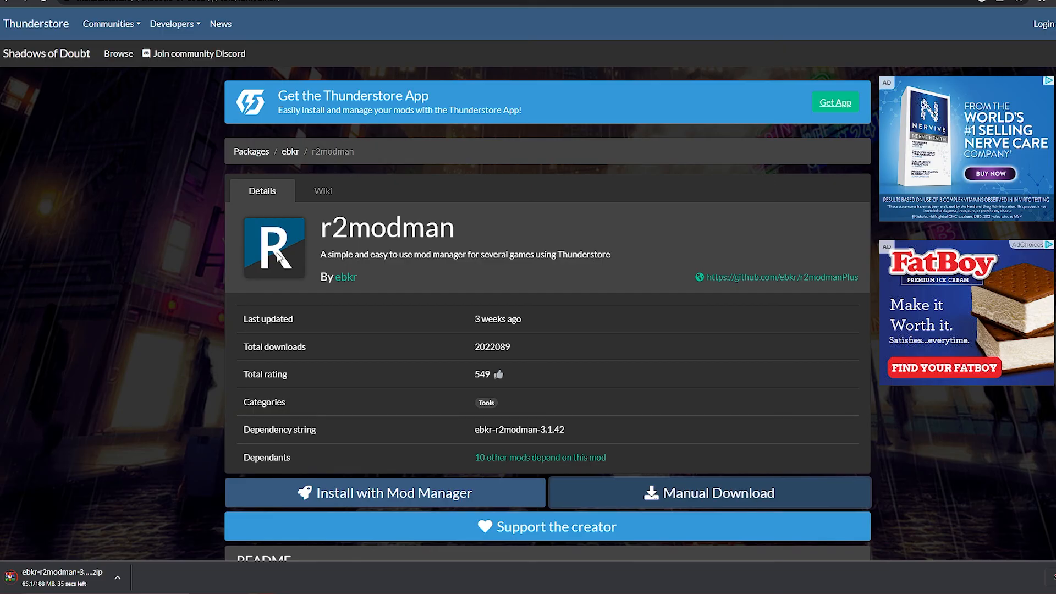
pyautogui.moveTo(712, 189)
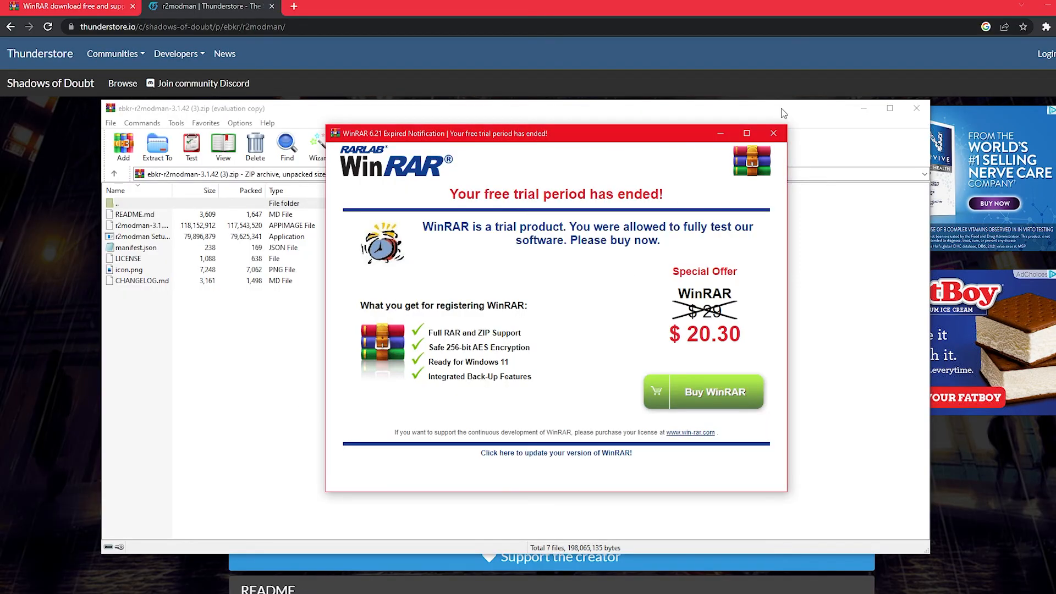
# - Run r2modman Setup from the zip, installing 'Only for me' in the default folder
pyautogui.click(773, 133)
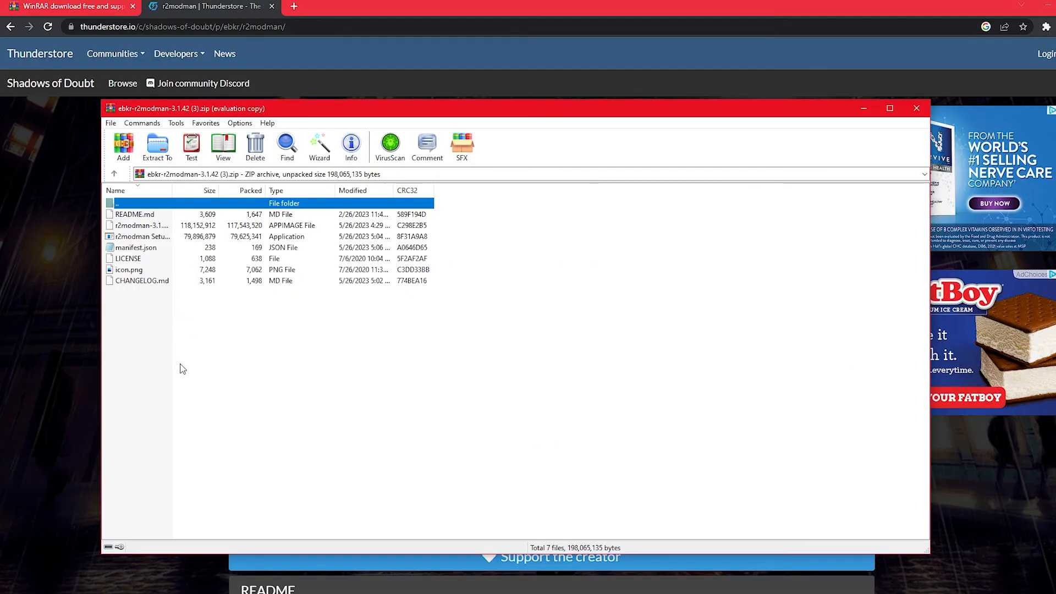
pyautogui.moveTo(269, 243)
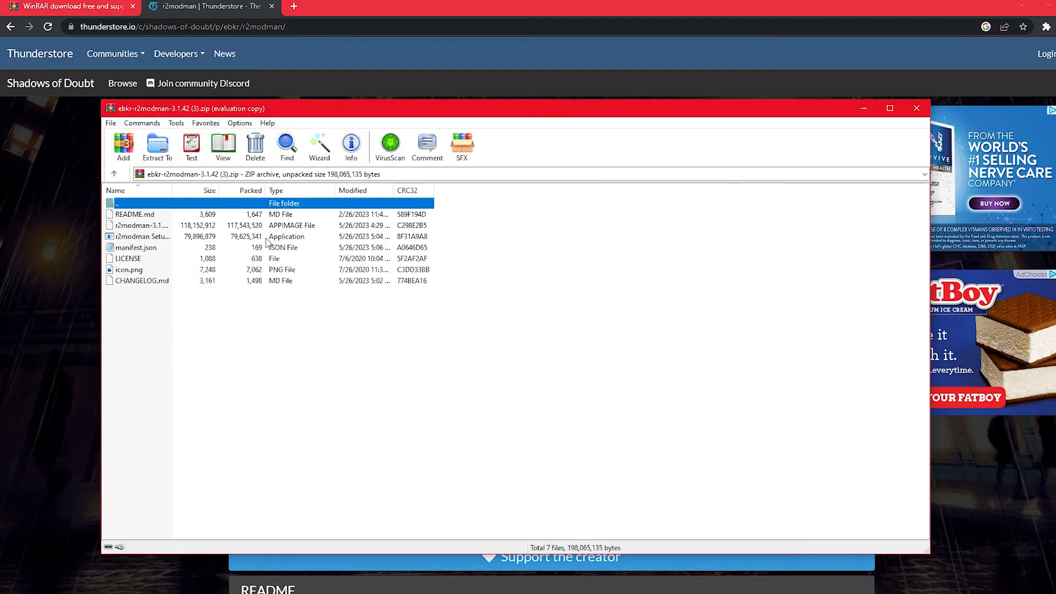
pyautogui.click(141, 237)
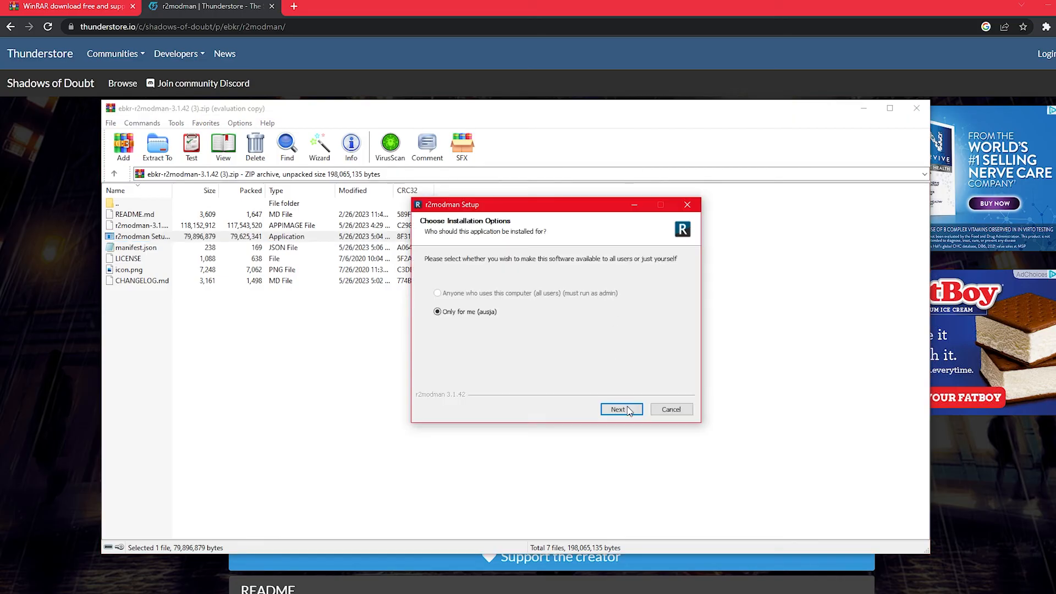
pyautogui.click(617, 409)
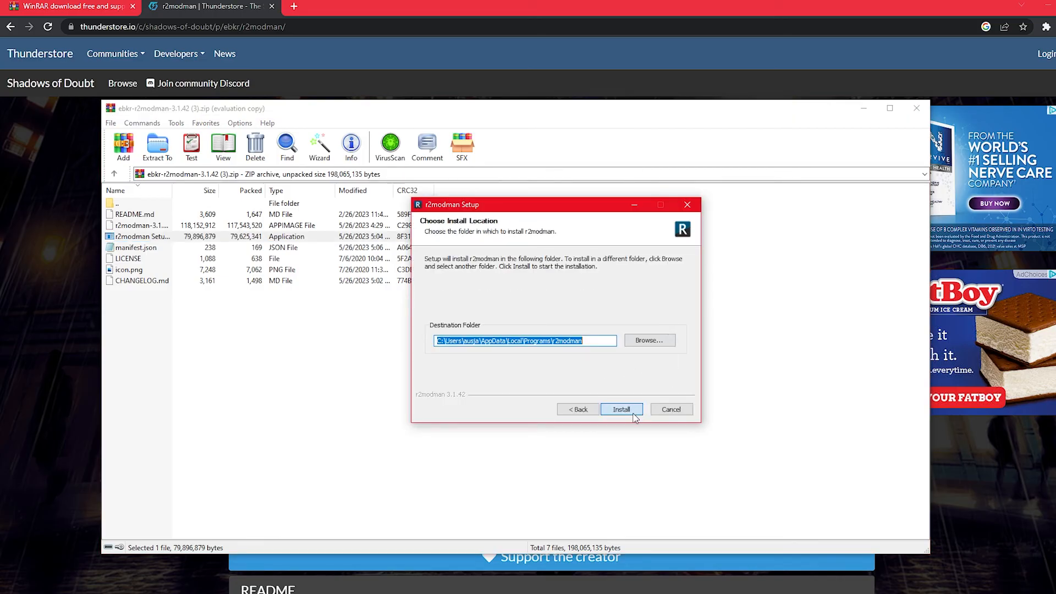
pyautogui.click(621, 409)
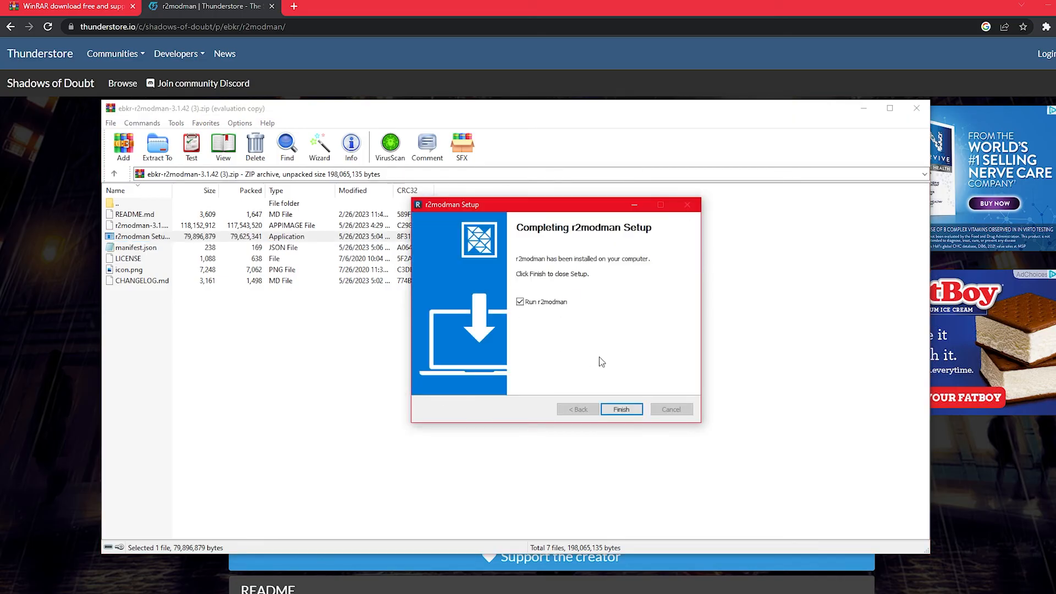
pyautogui.moveTo(620, 416)
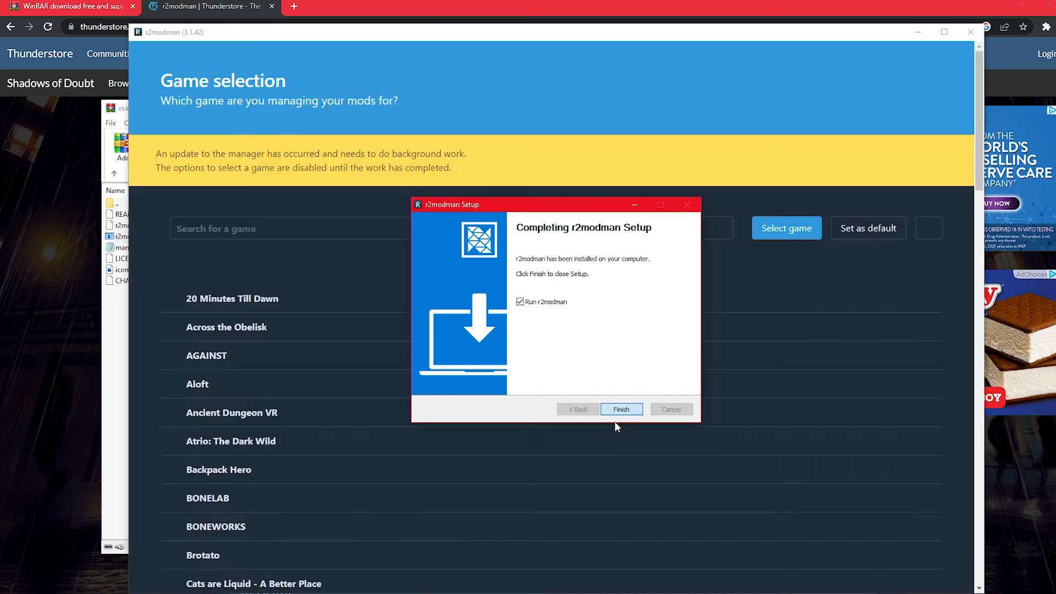
# - Finish the installer and search 'shad' in r2modman's game list to find Shadows of Doubt
pyautogui.click(621, 409)
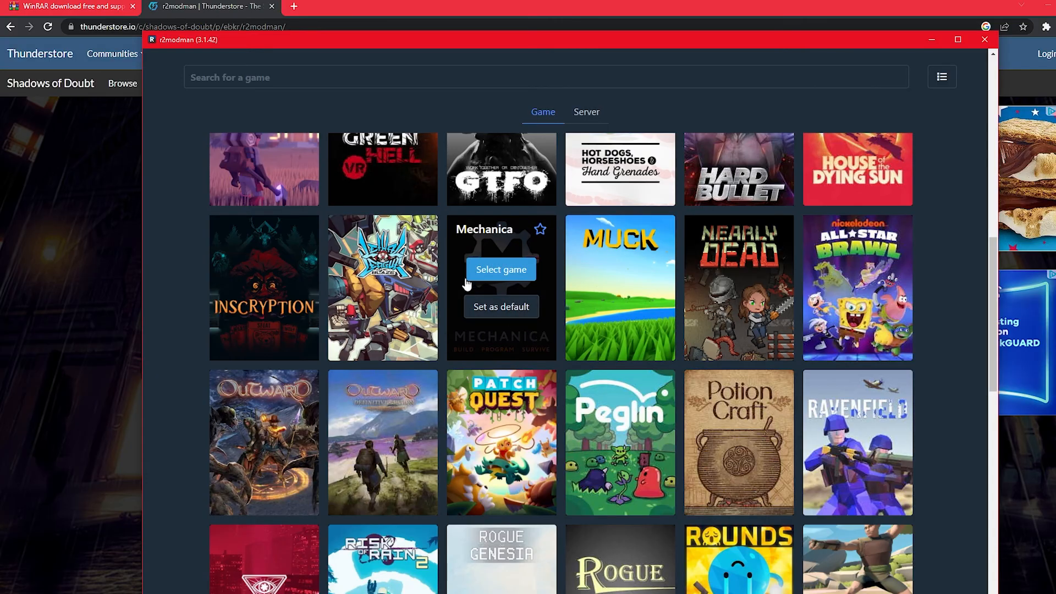
pyautogui.scroll(-3)
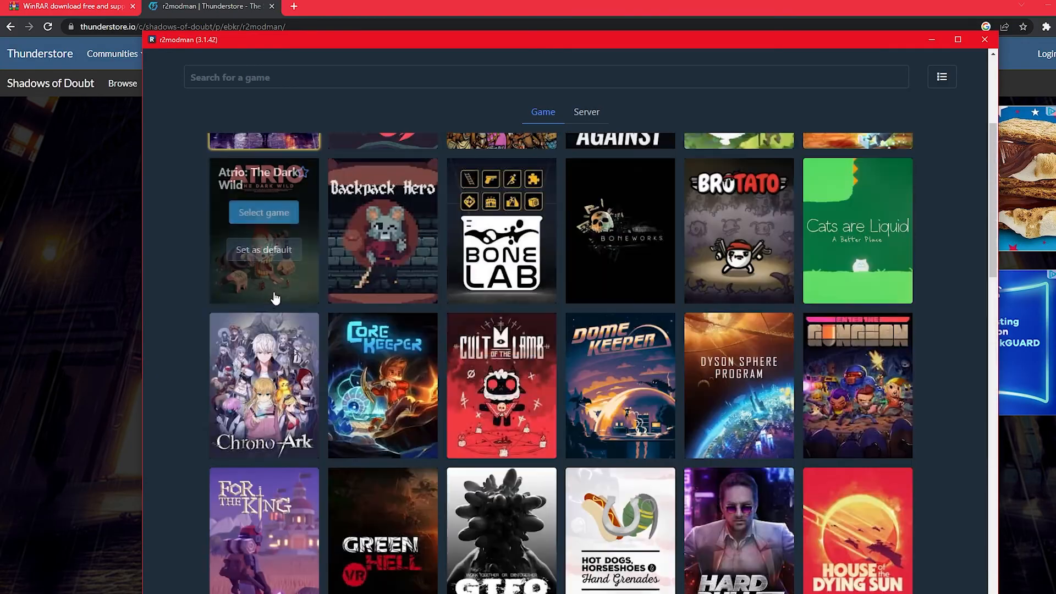
pyautogui.scroll(3)
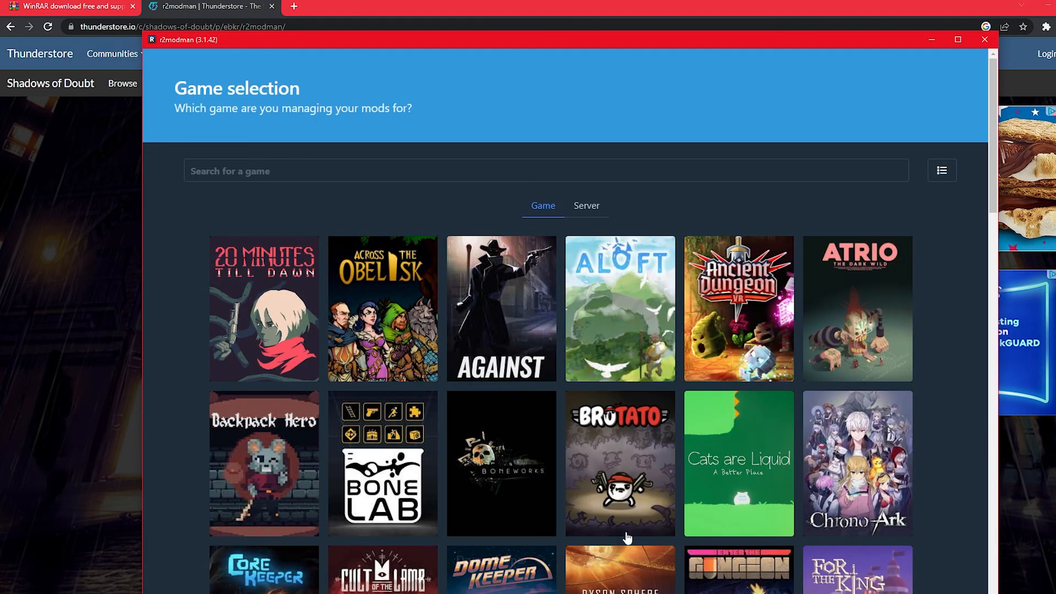
pyautogui.scroll(-3)
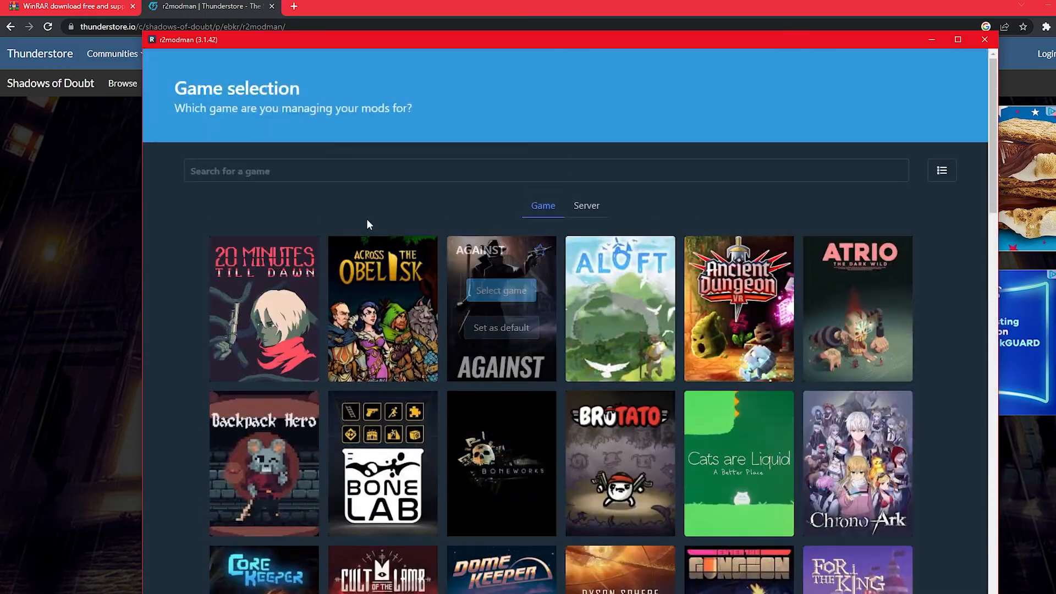
pyautogui.write('sha')
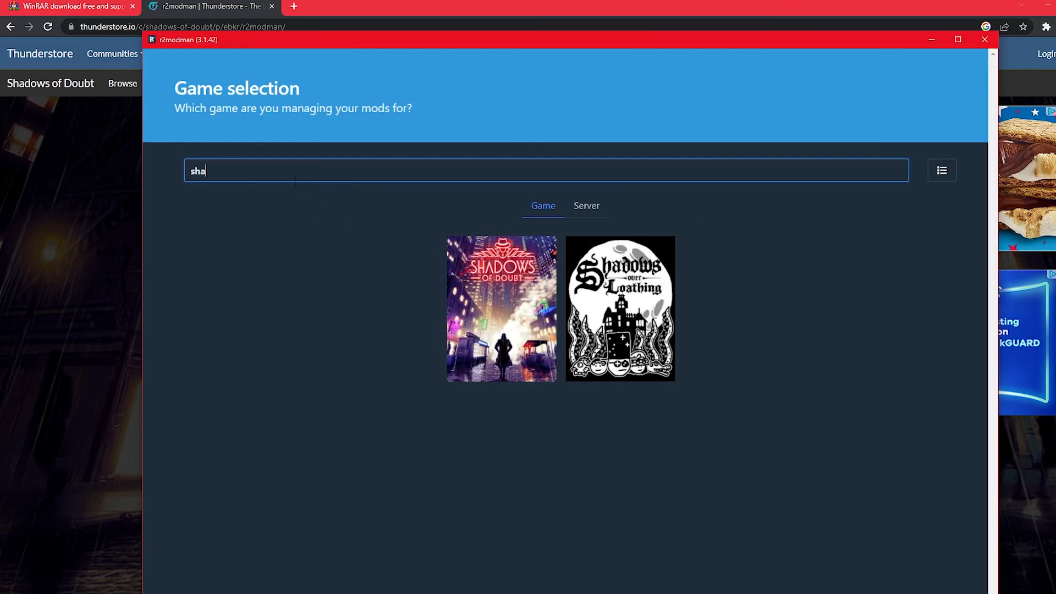
pyautogui.write('d')
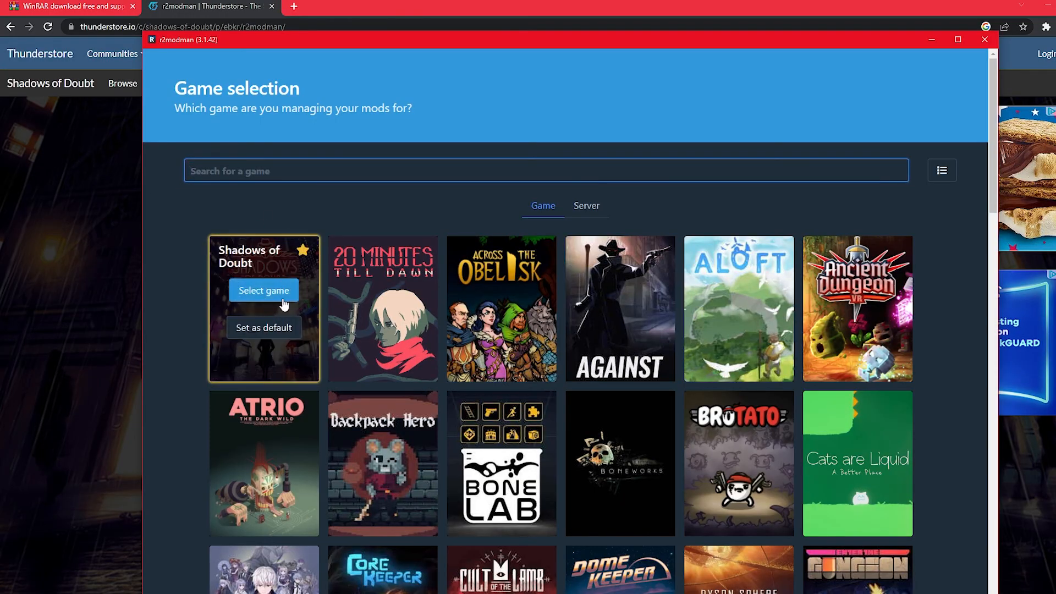
pyautogui.moveTo(265, 291)
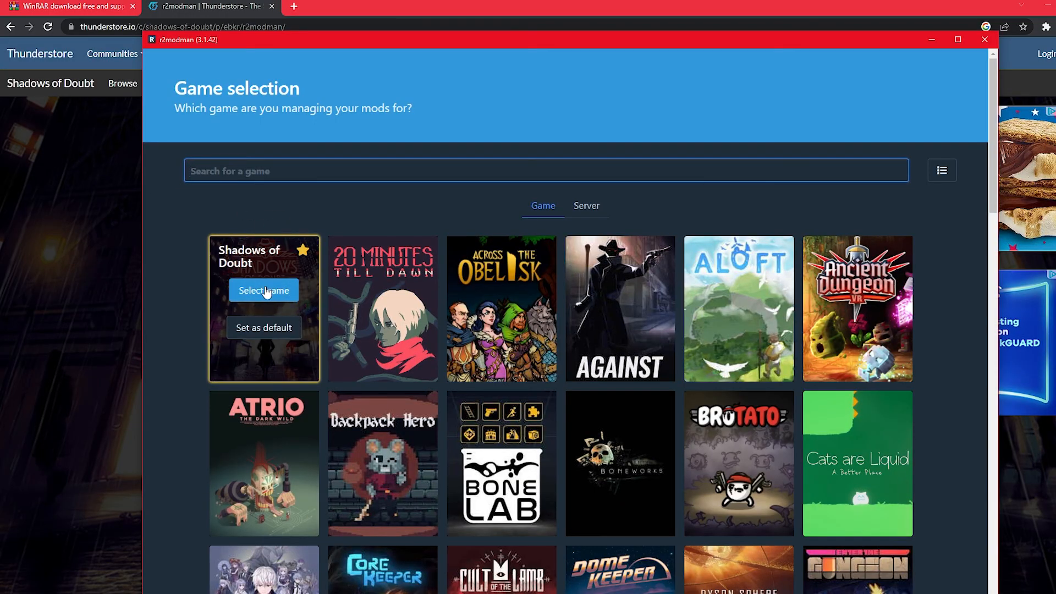
# - Select Shadows of Doubt as the managed game, showing its Default profile
pyautogui.click(263, 290)
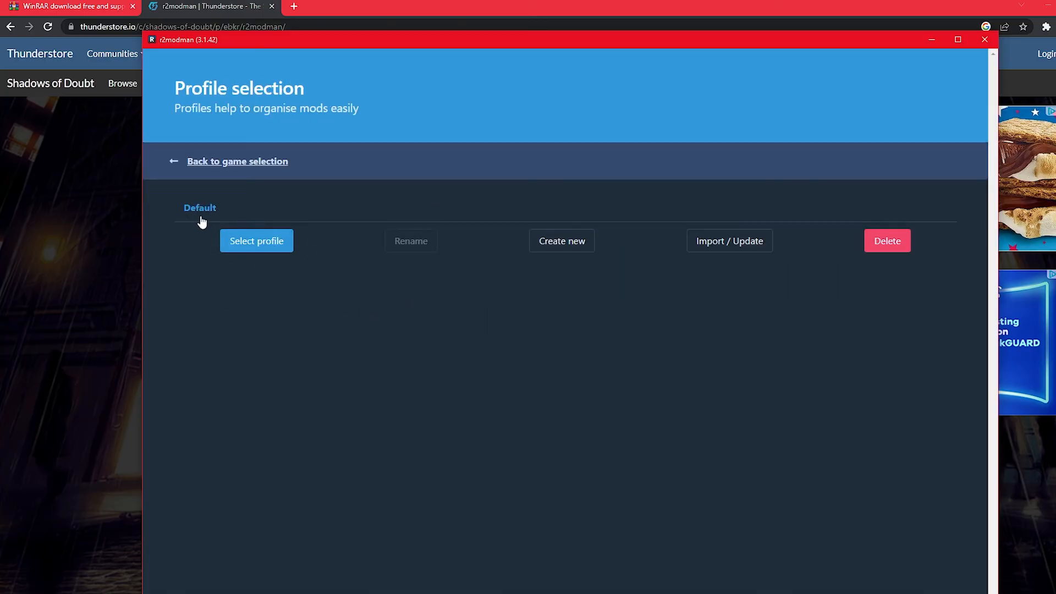
pyautogui.moveTo(216, 215)
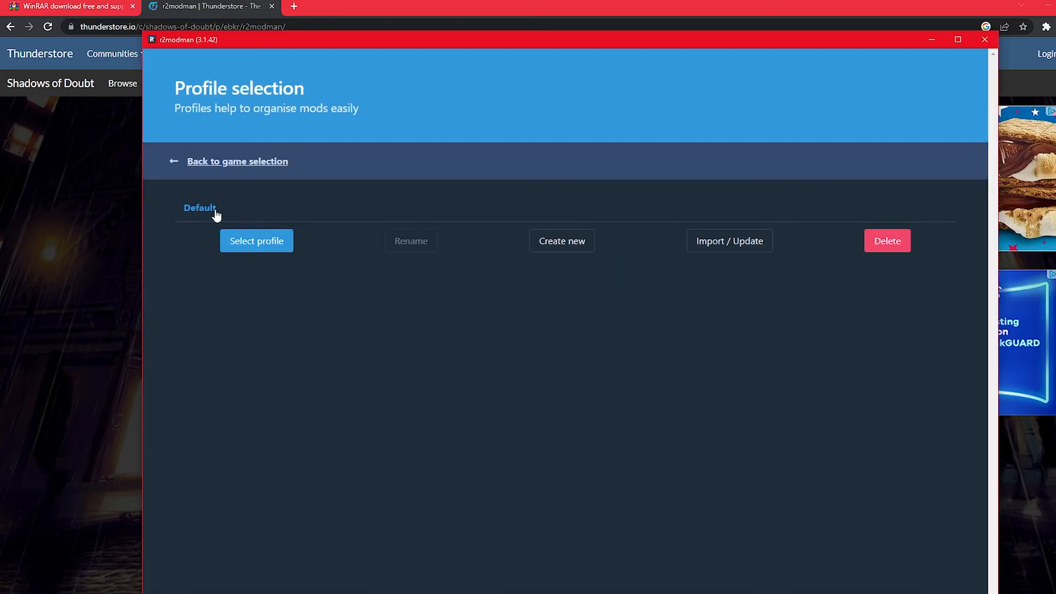
pyautogui.moveTo(561, 241)
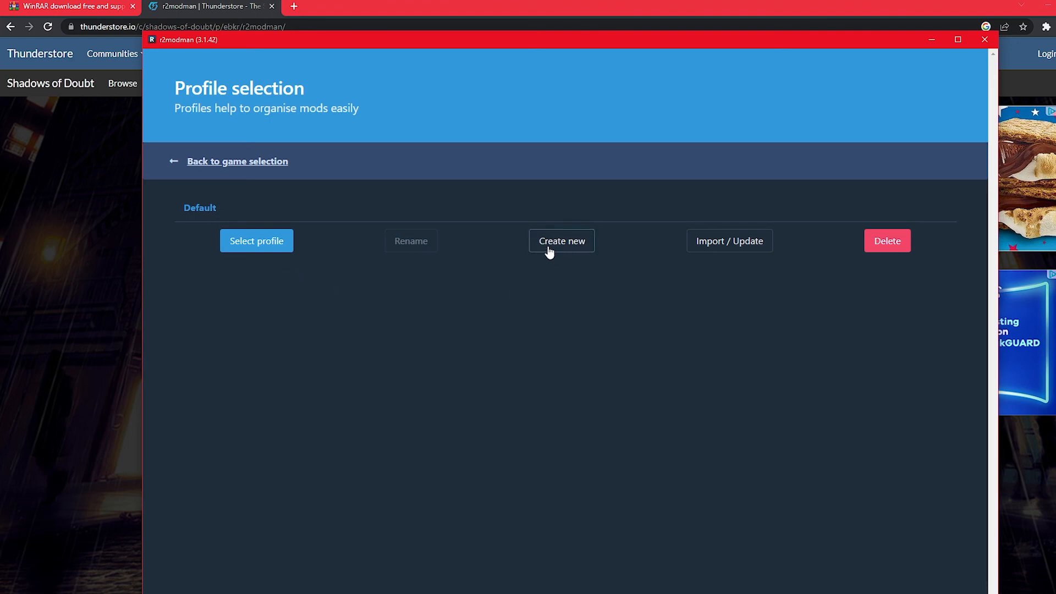
pyautogui.moveTo(515, 277)
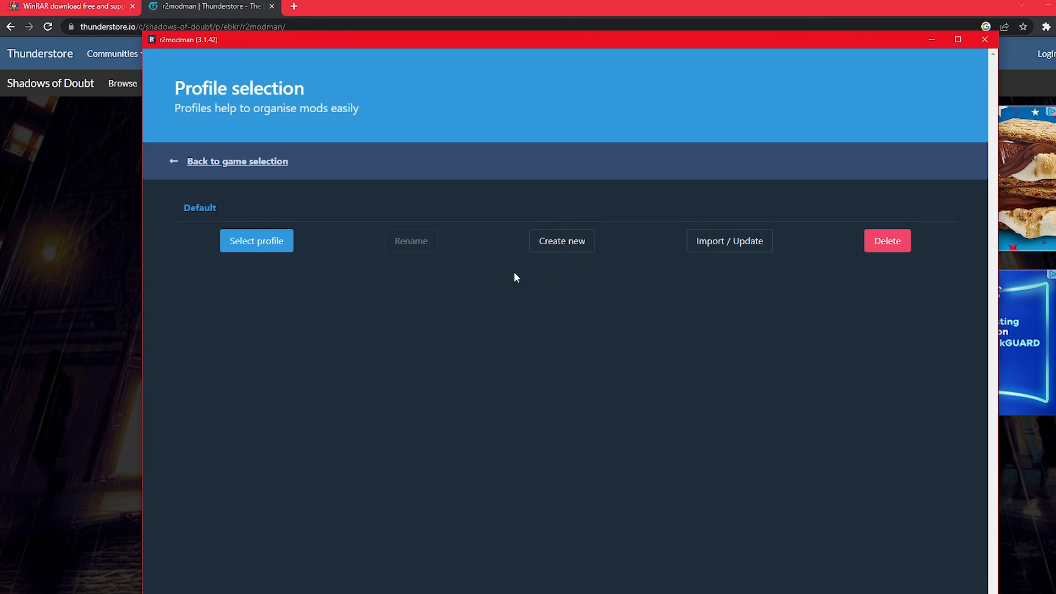
pyautogui.moveTo(611, 343)
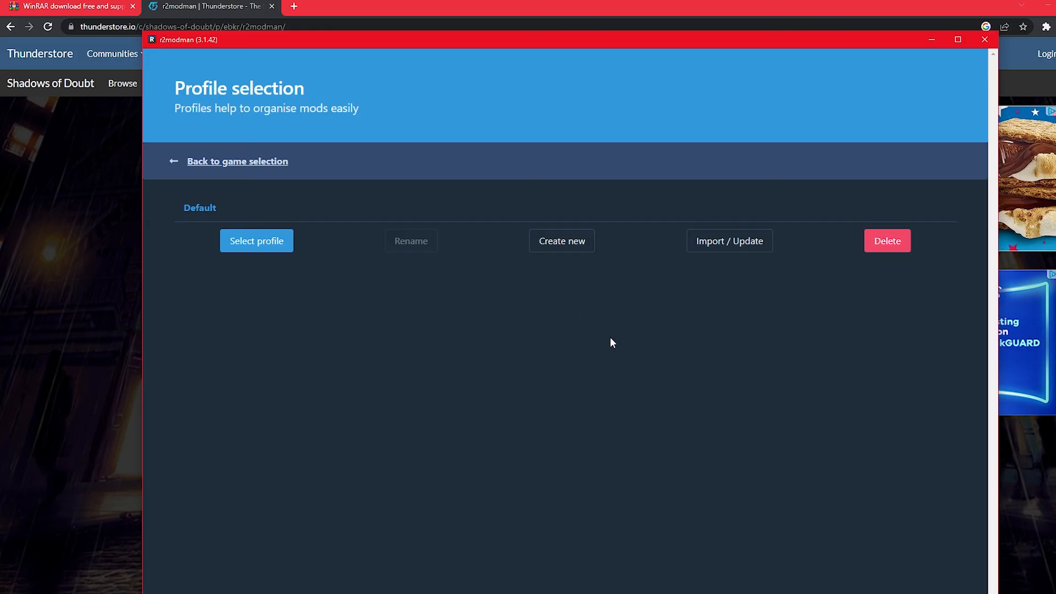
pyautogui.moveTo(527, 290)
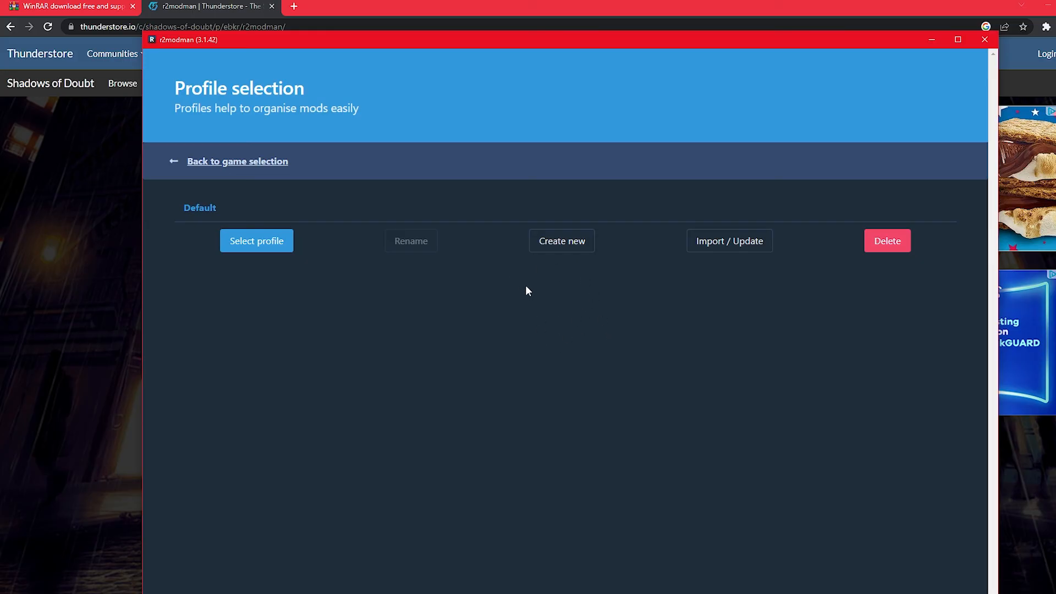
pyautogui.moveTo(679, 302)
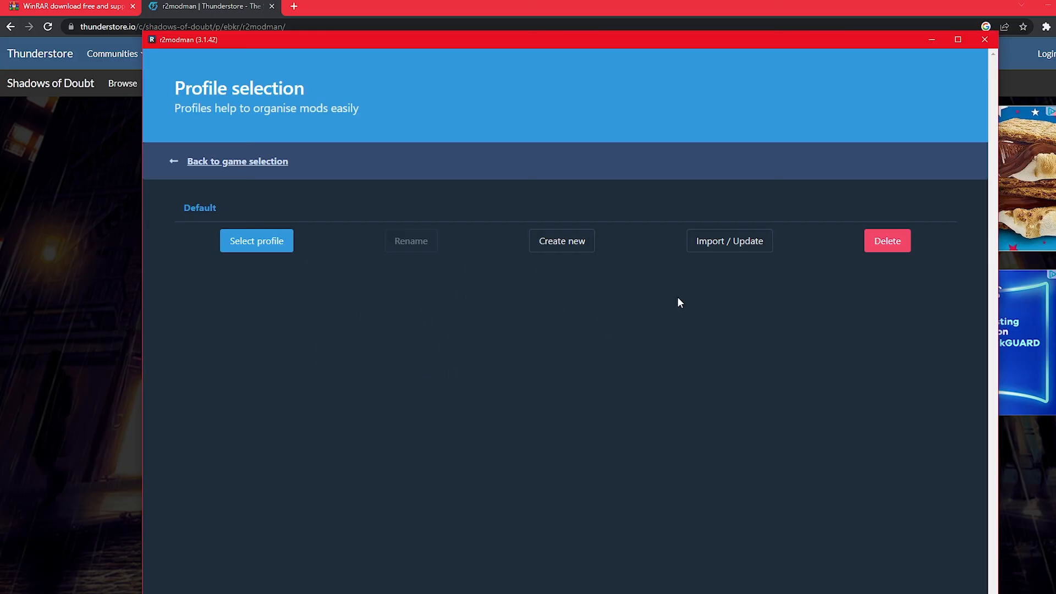
pyautogui.moveTo(299, 217)
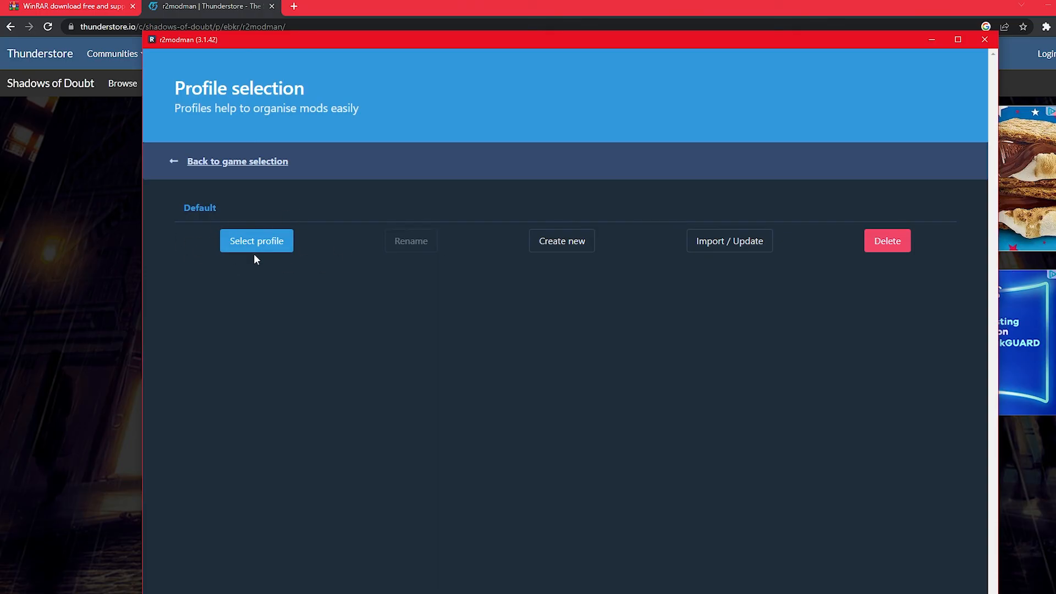
pyautogui.moveTo(209, 221)
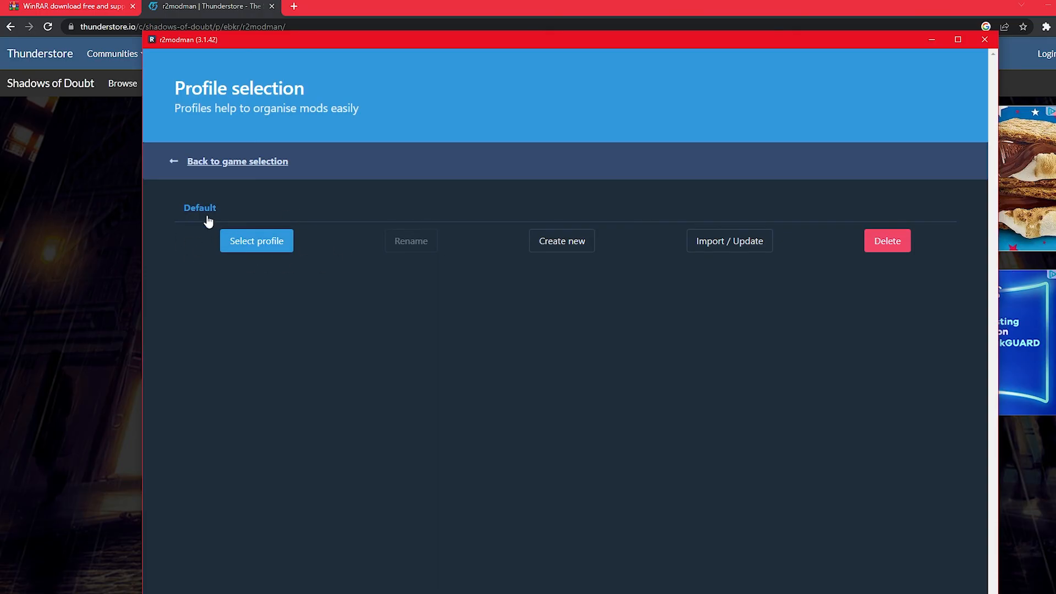
pyautogui.click(256, 241)
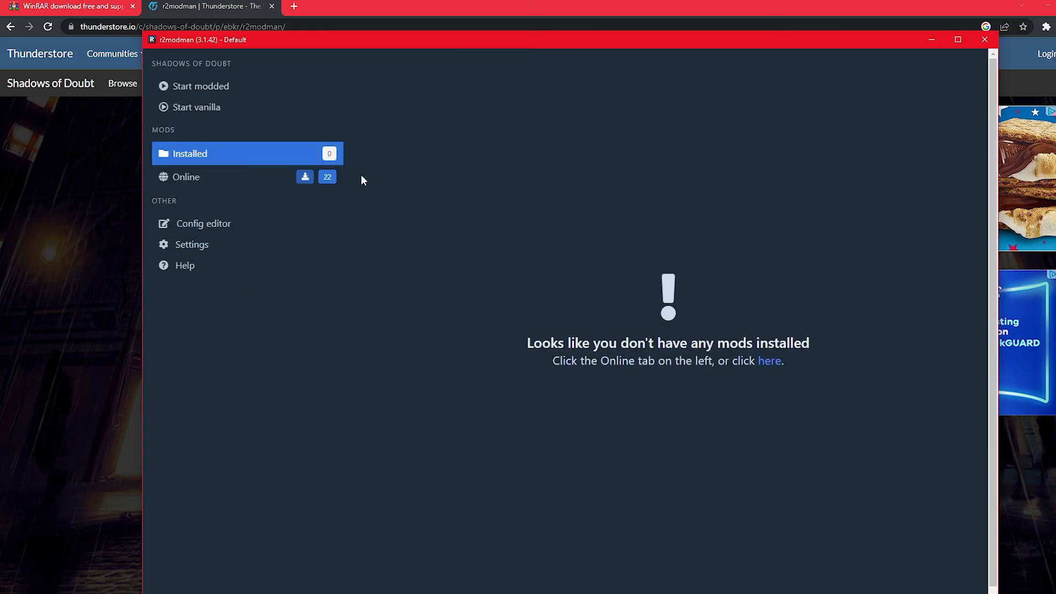
pyautogui.moveTo(250, 159)
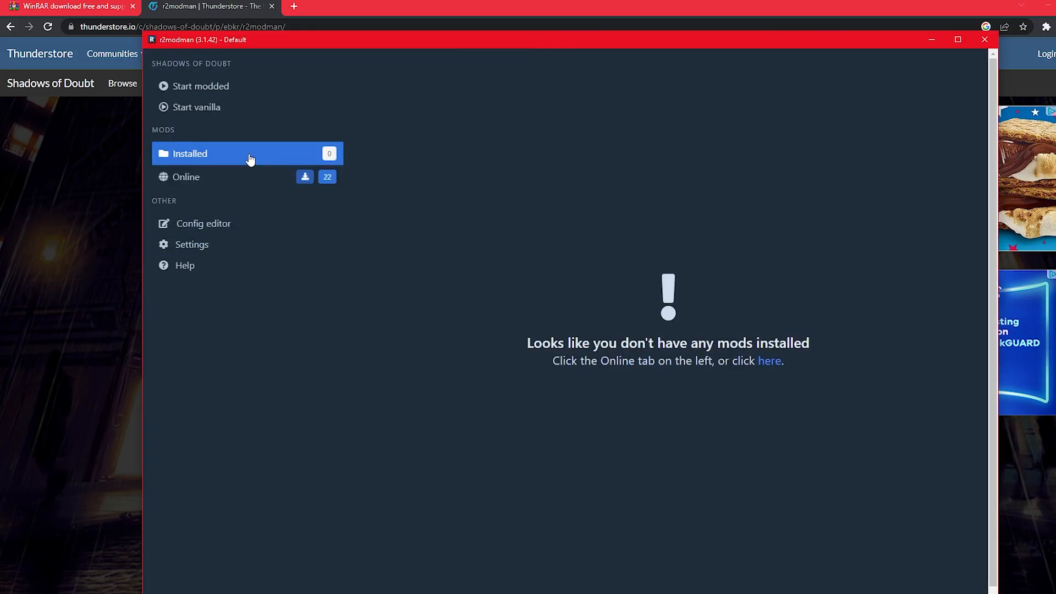
pyautogui.moveTo(302, 155)
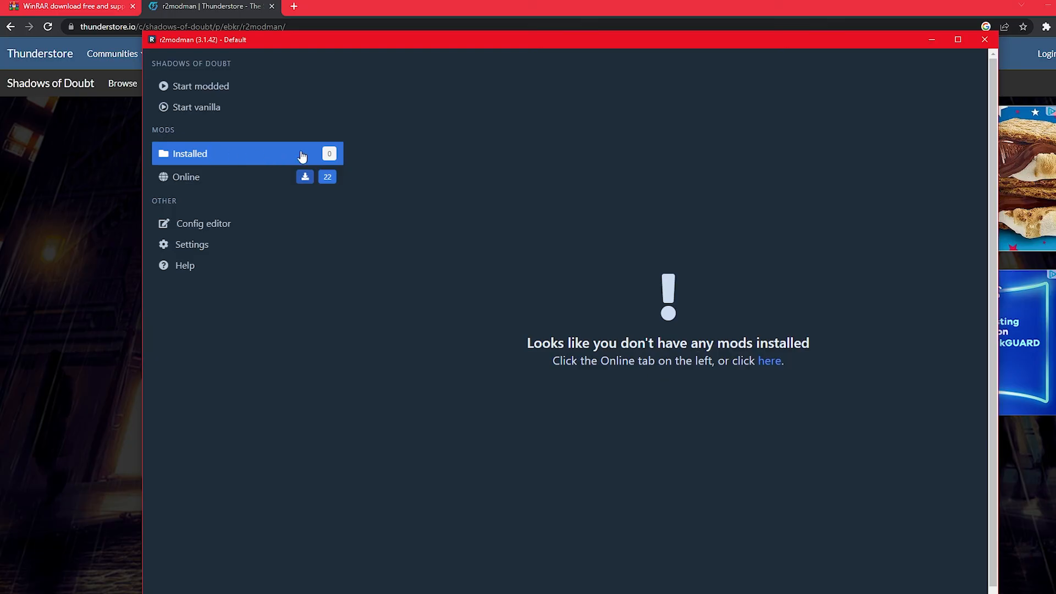
pyautogui.moveTo(270, 183)
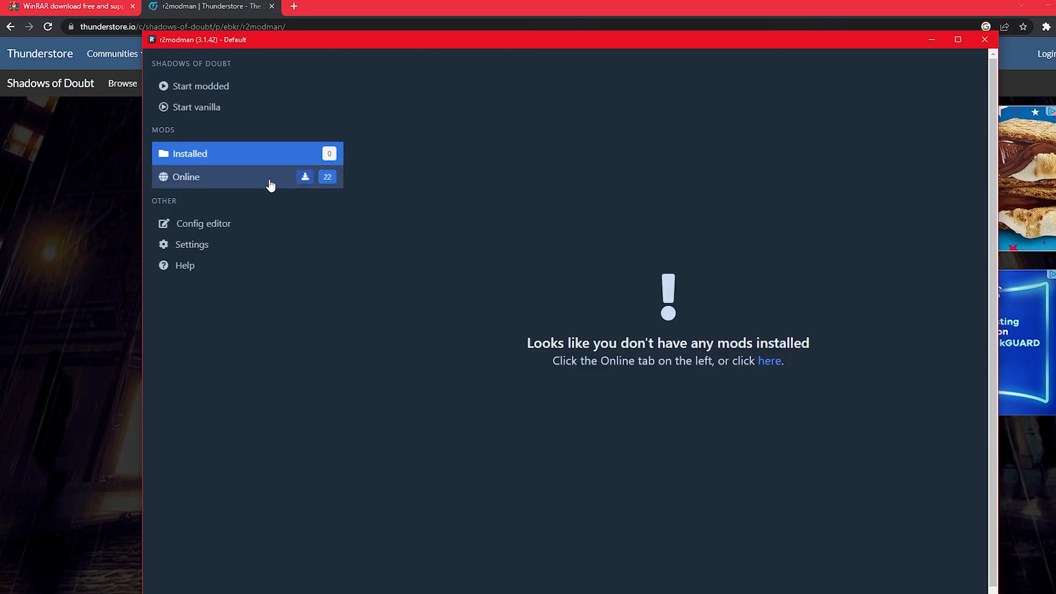
# - Show the Online mods and expand the DensityMod by Nova entry
pyautogui.click(185, 176)
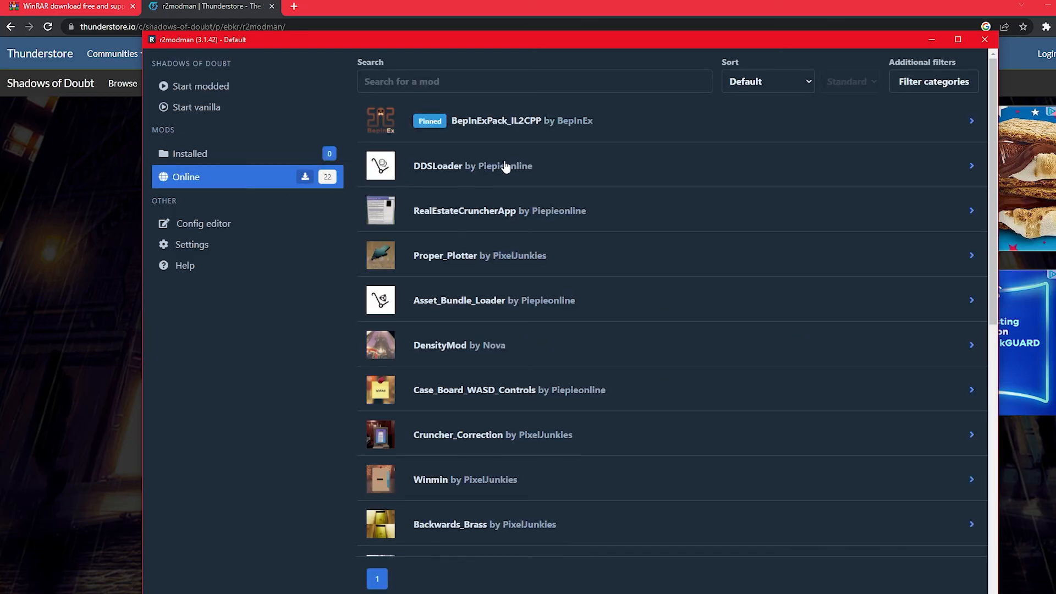
pyautogui.scroll(-3)
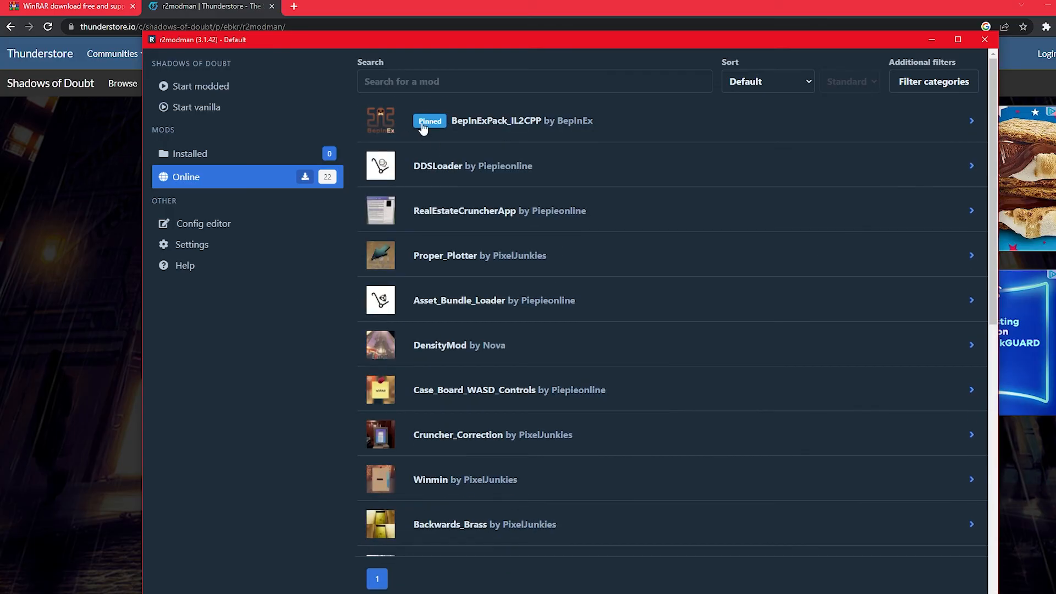
pyautogui.moveTo(539, 126)
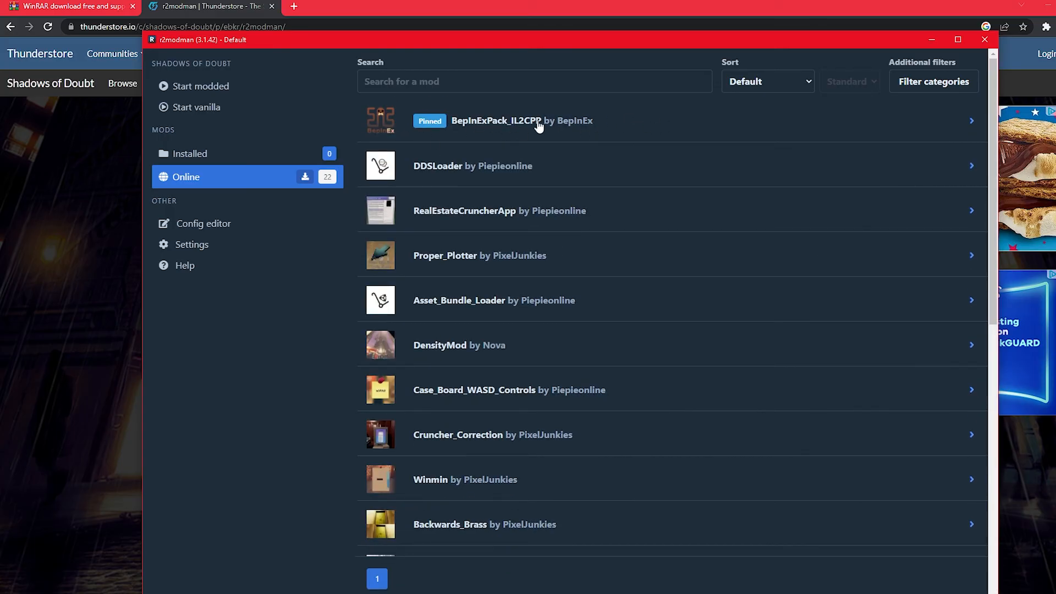
pyautogui.moveTo(587, 338)
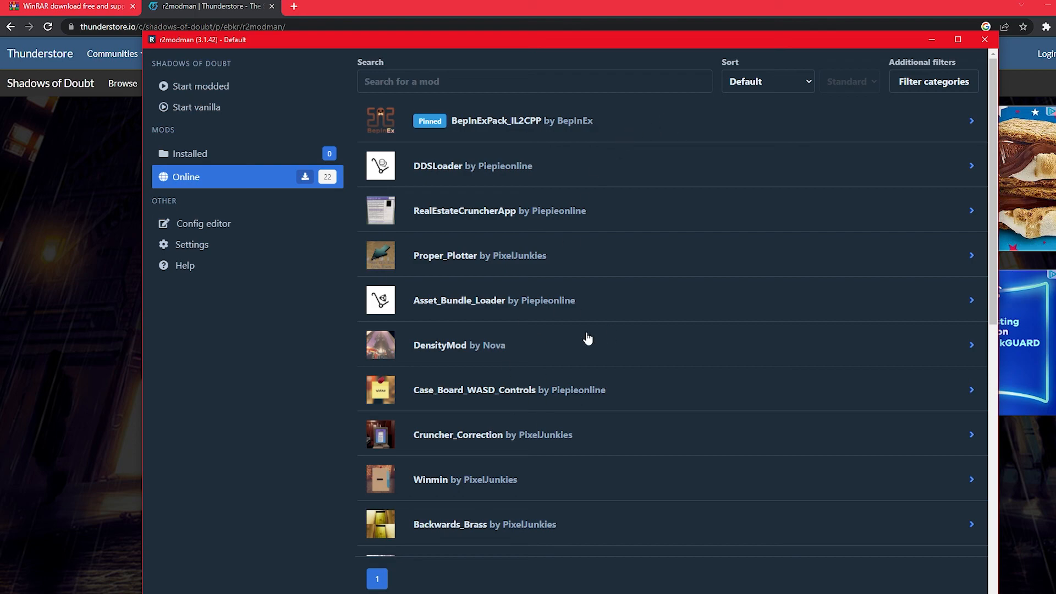
pyautogui.moveTo(649, 118)
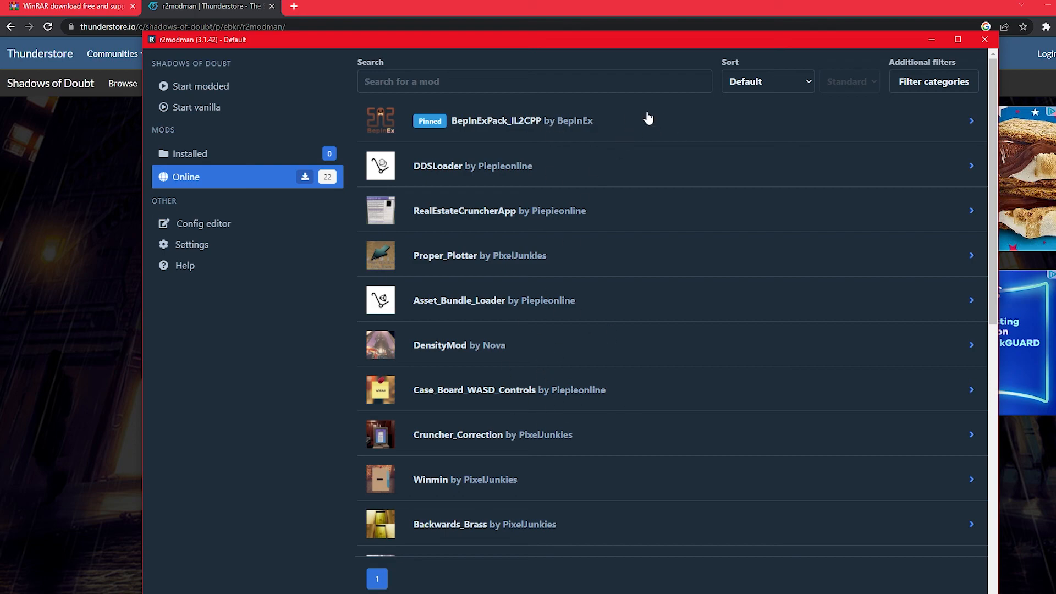
pyautogui.moveTo(508, 352)
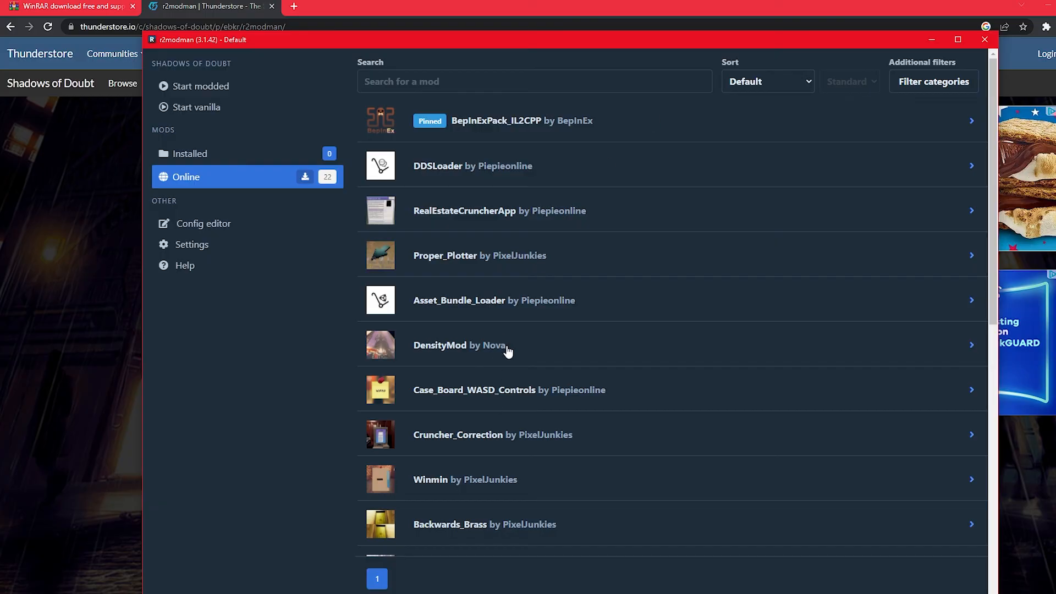
pyautogui.click(460, 345)
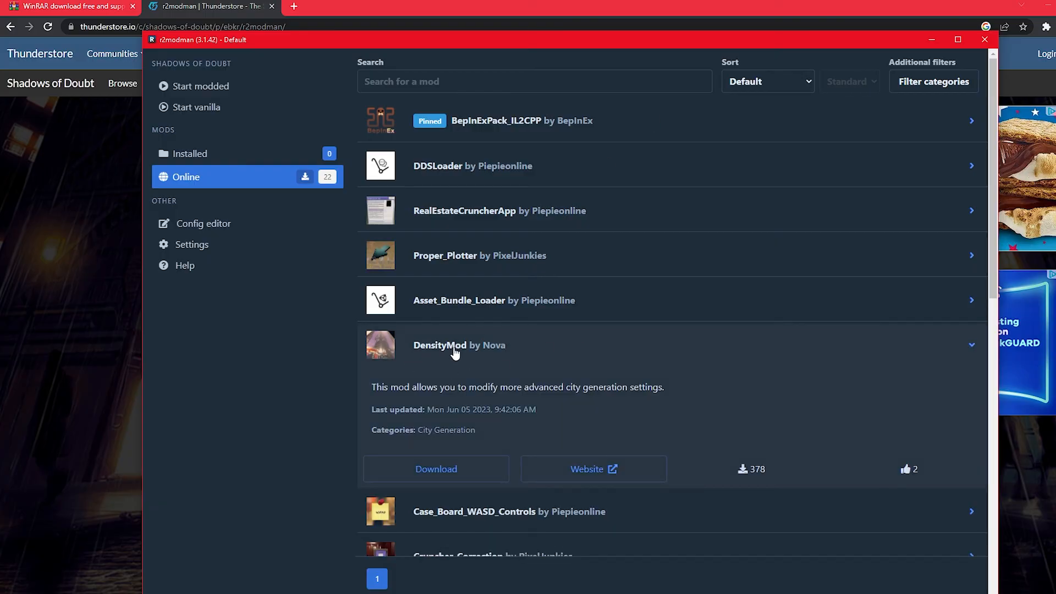
pyautogui.moveTo(436, 468)
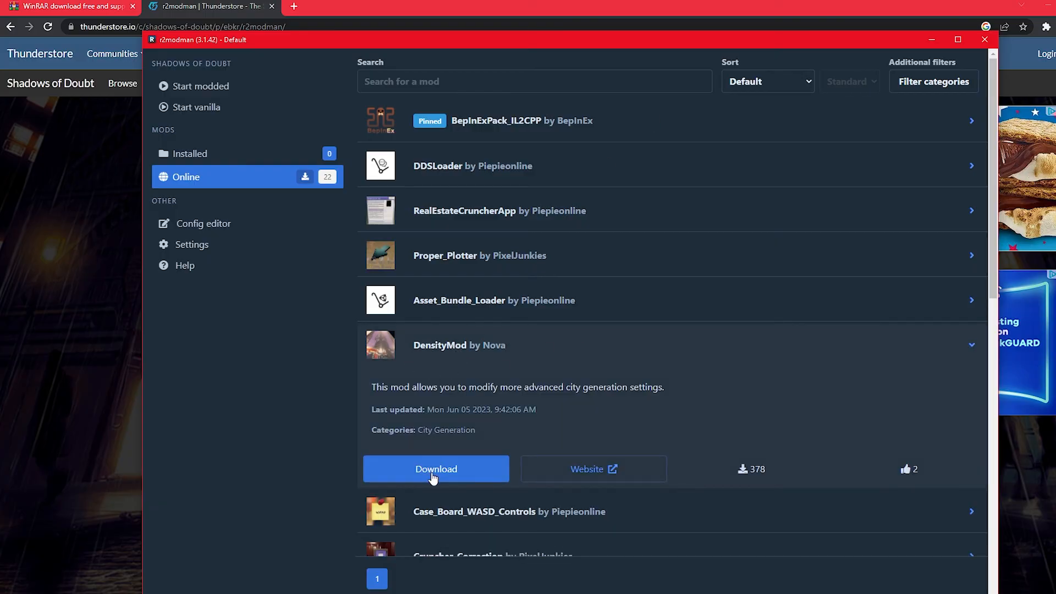
# - Download DensityMod 2.0.0 with its BepInExPack_IL2CPP dependency
pyautogui.click(435, 469)
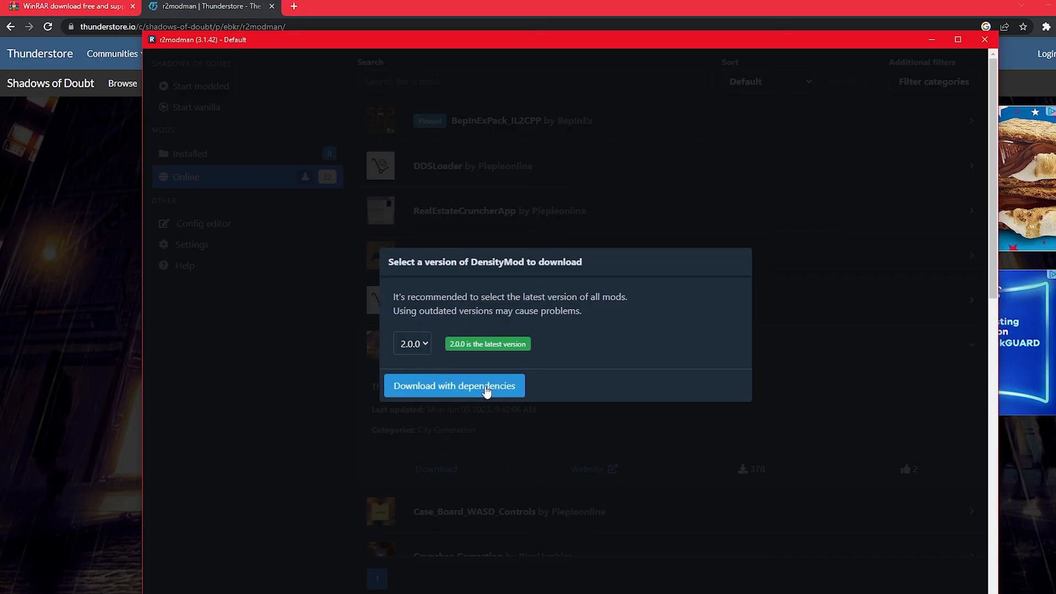
pyautogui.moveTo(499, 142)
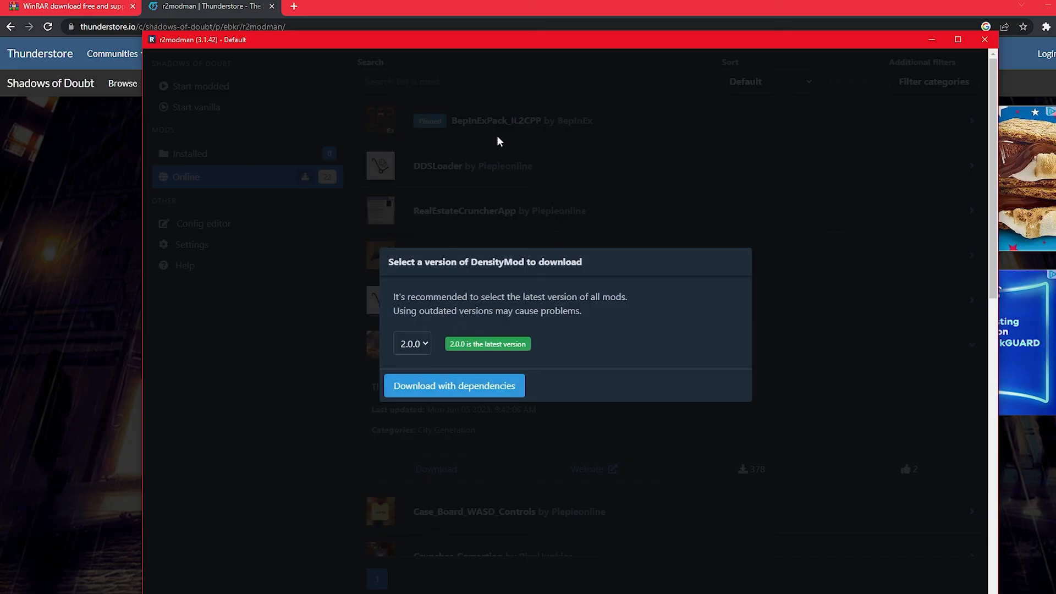
pyautogui.moveTo(603, 241)
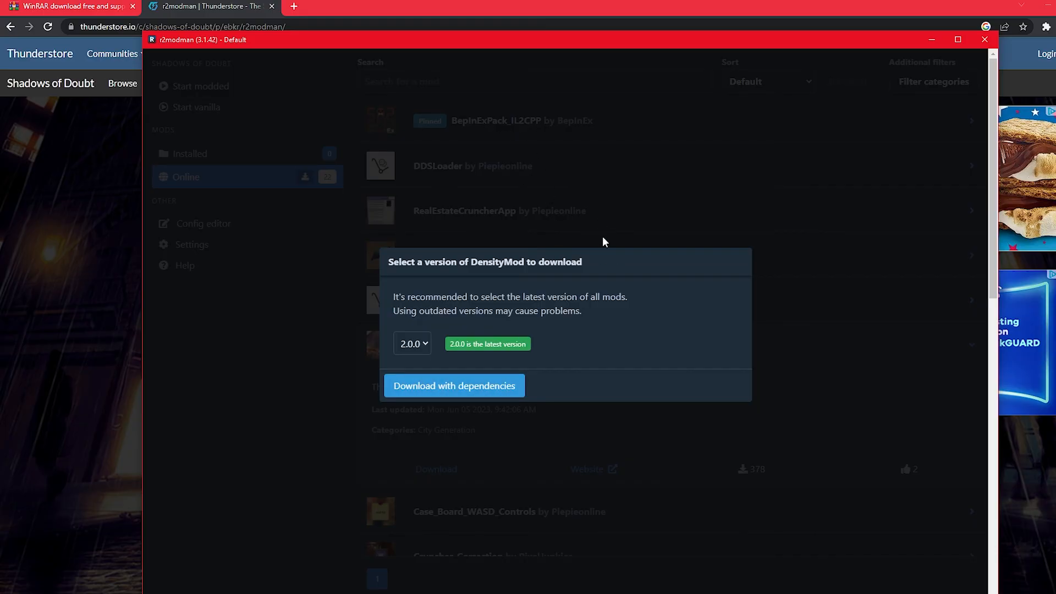
pyautogui.moveTo(443, 364)
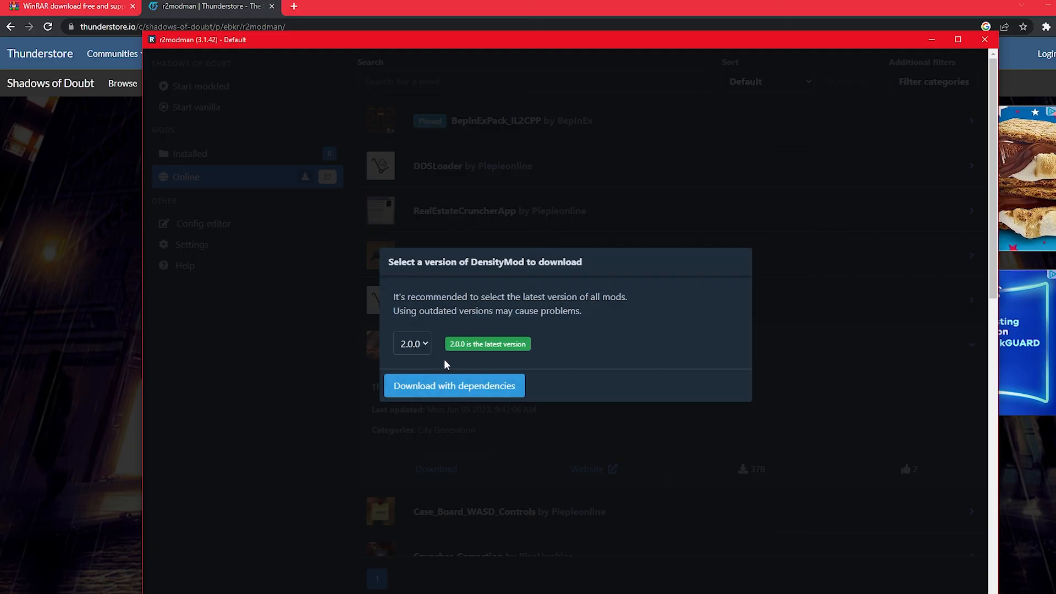
pyautogui.click(455, 386)
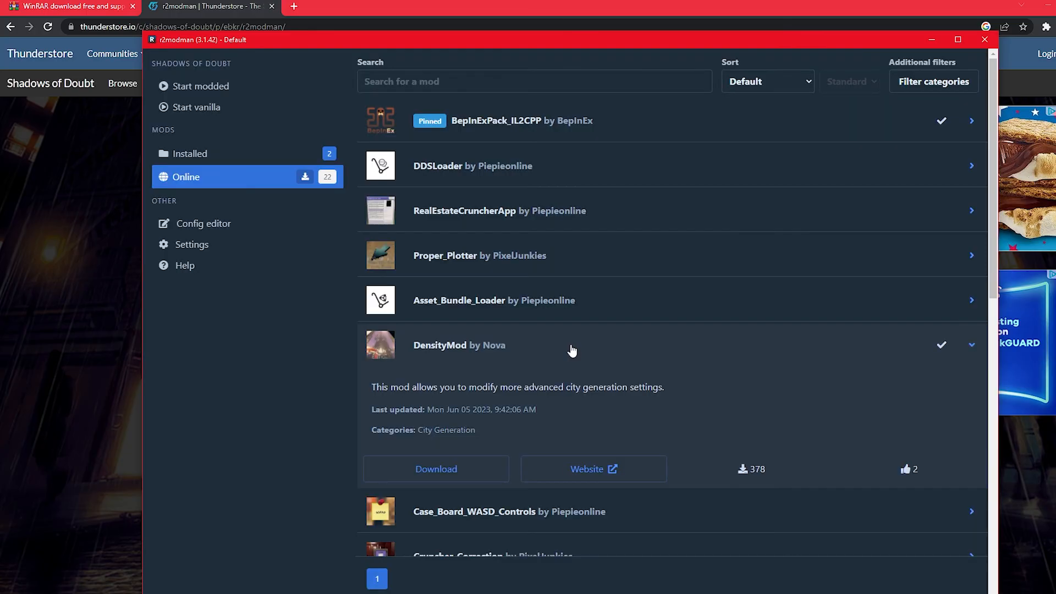
# - View the Installed mods list, then return to the game selection screen
pyautogui.click(190, 153)
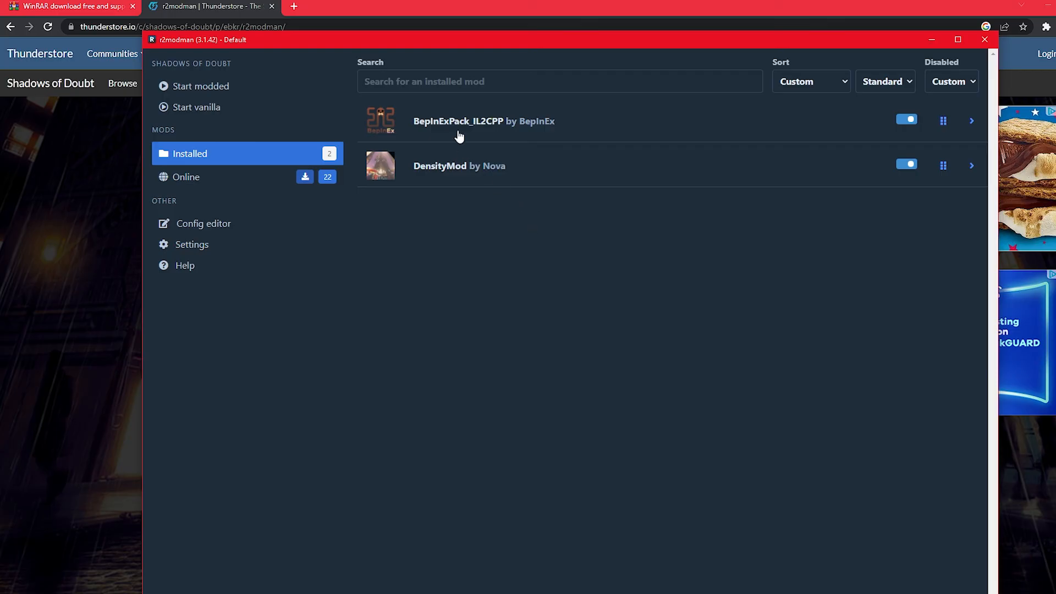
pyautogui.moveTo(600, 119)
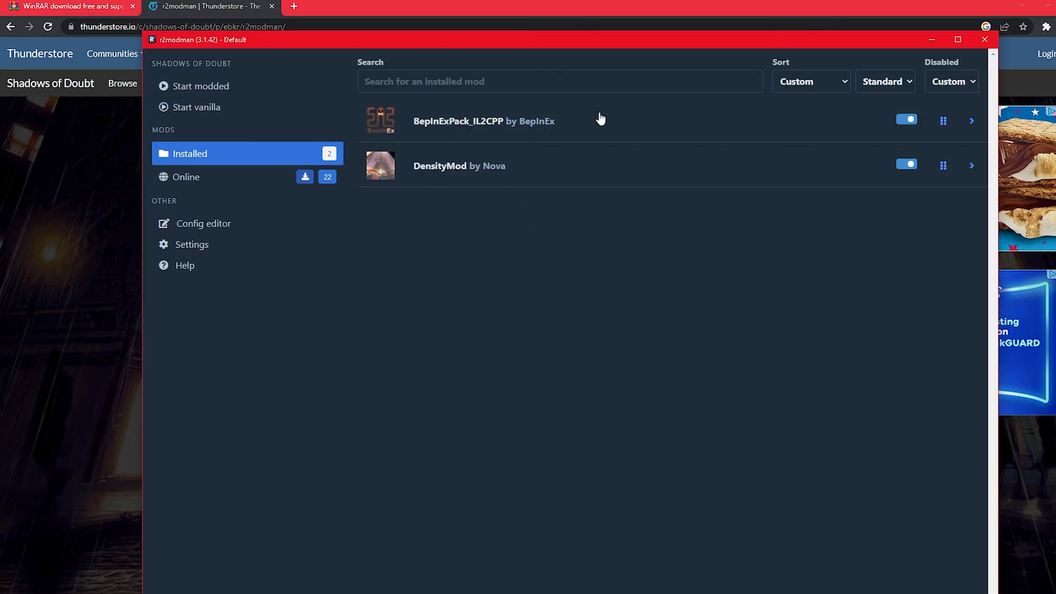
pyautogui.click(971, 121)
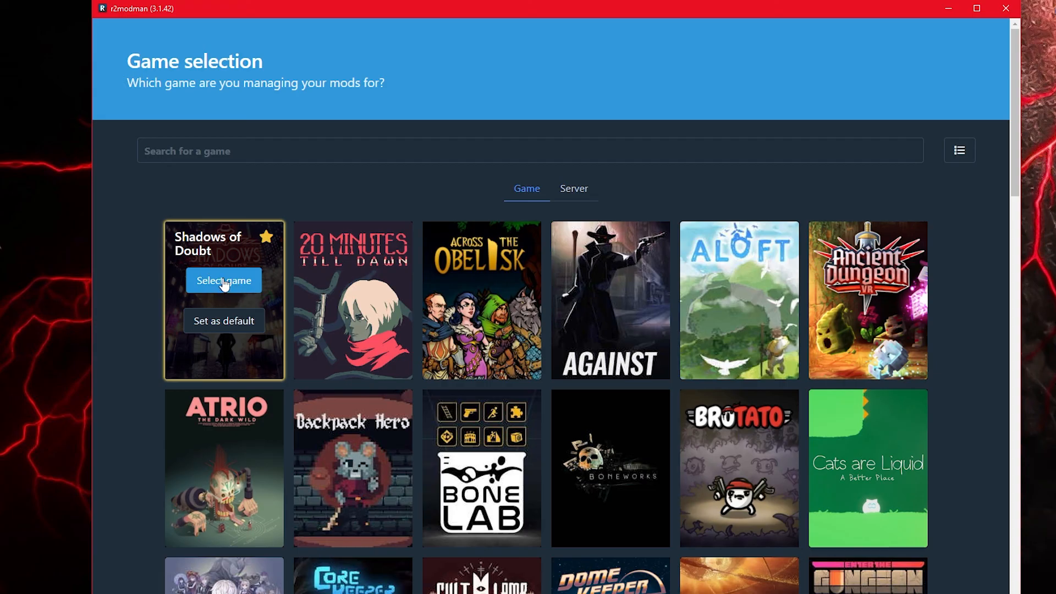
# - Reselect Shadows of Doubt's Default profile and start the game modded
pyautogui.click(223, 281)
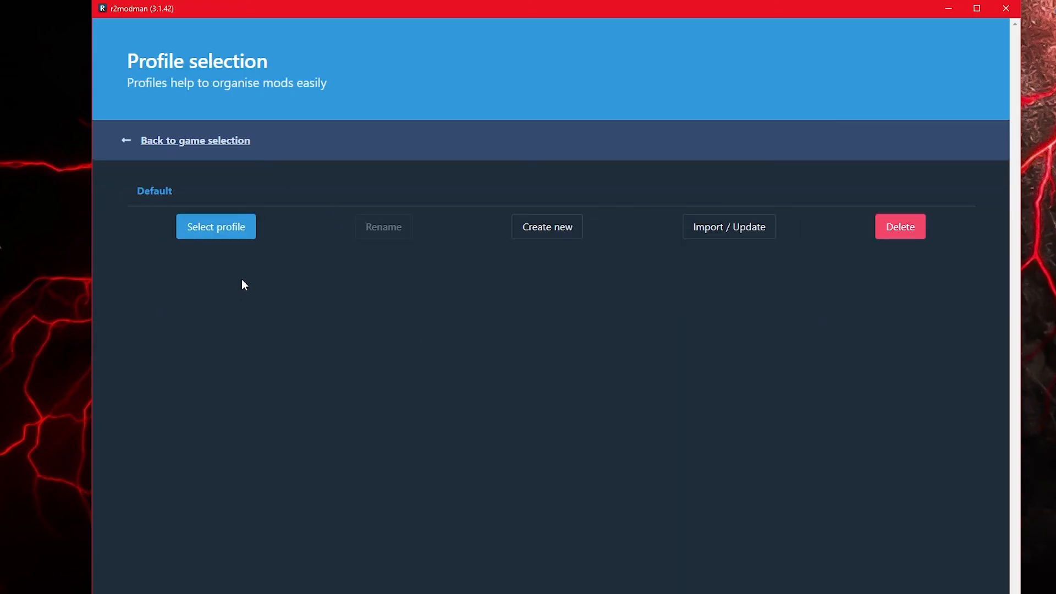
pyautogui.click(216, 227)
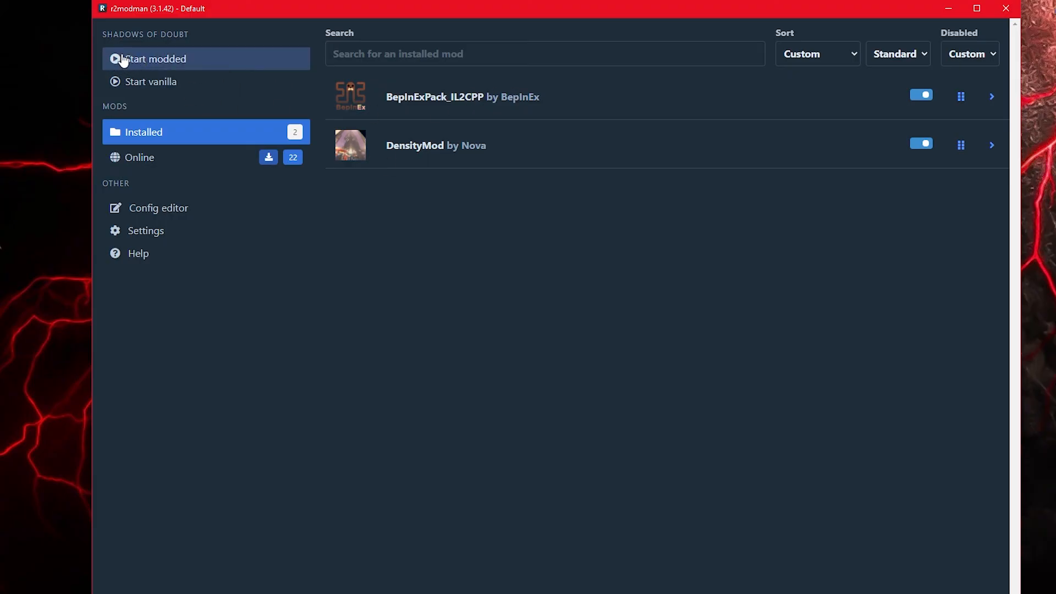
pyautogui.moveTo(544, 355)
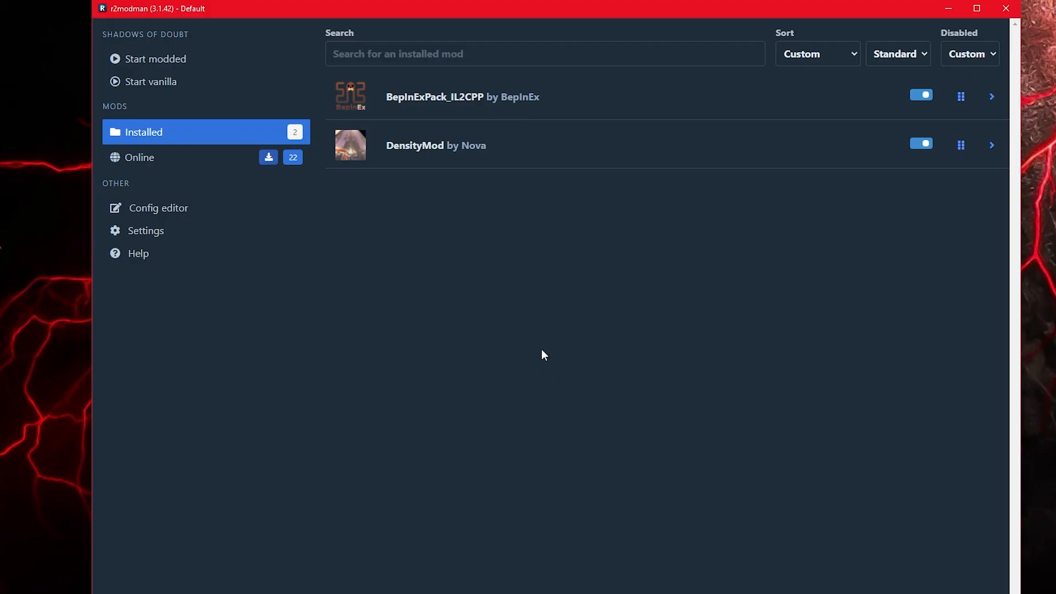
pyautogui.moveTo(637, 393)
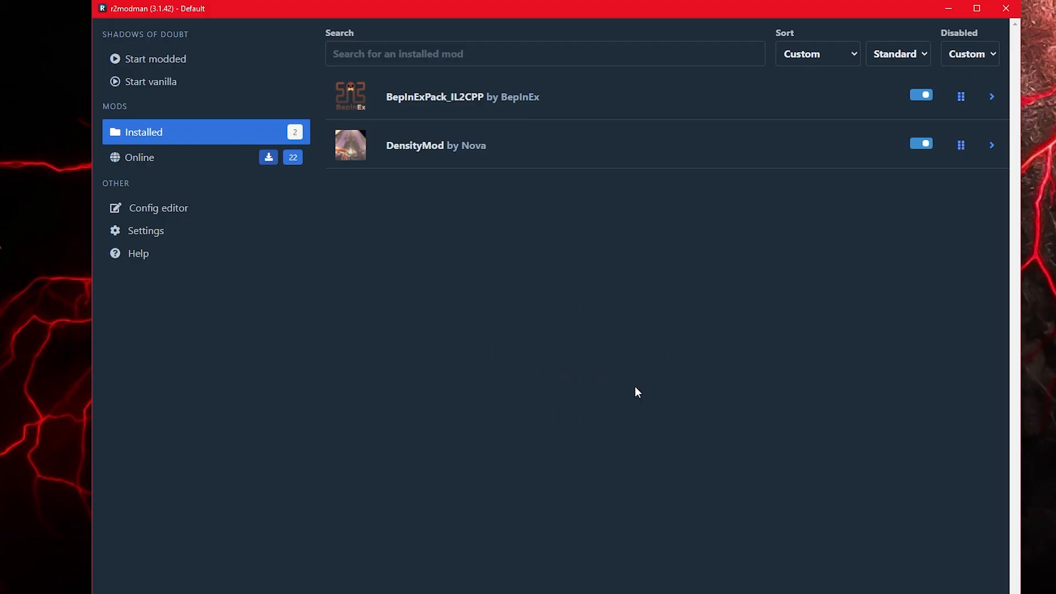
pyautogui.moveTo(569, 374)
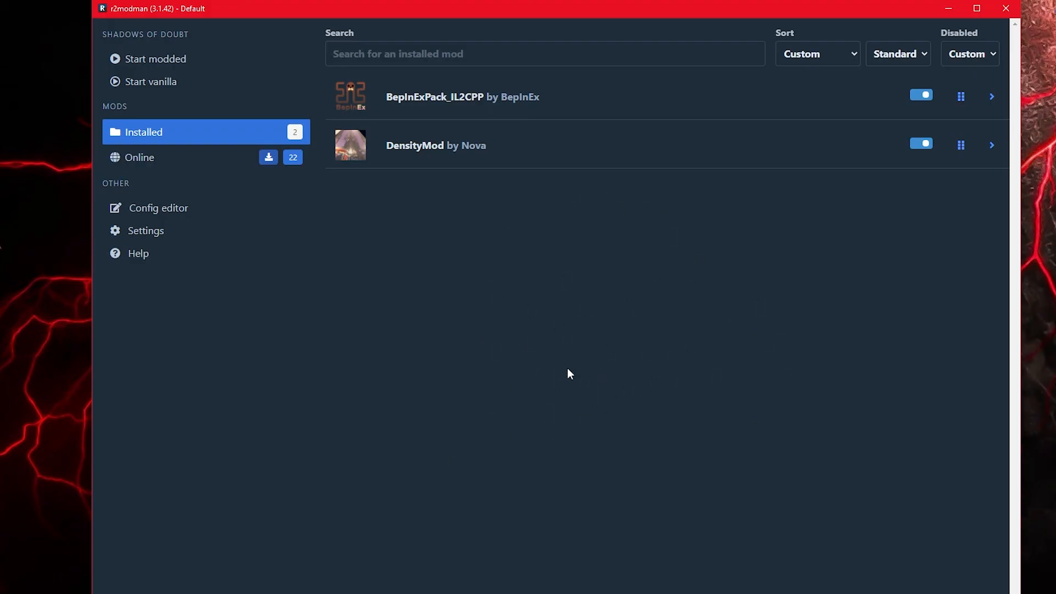
pyautogui.moveTo(682, 321)
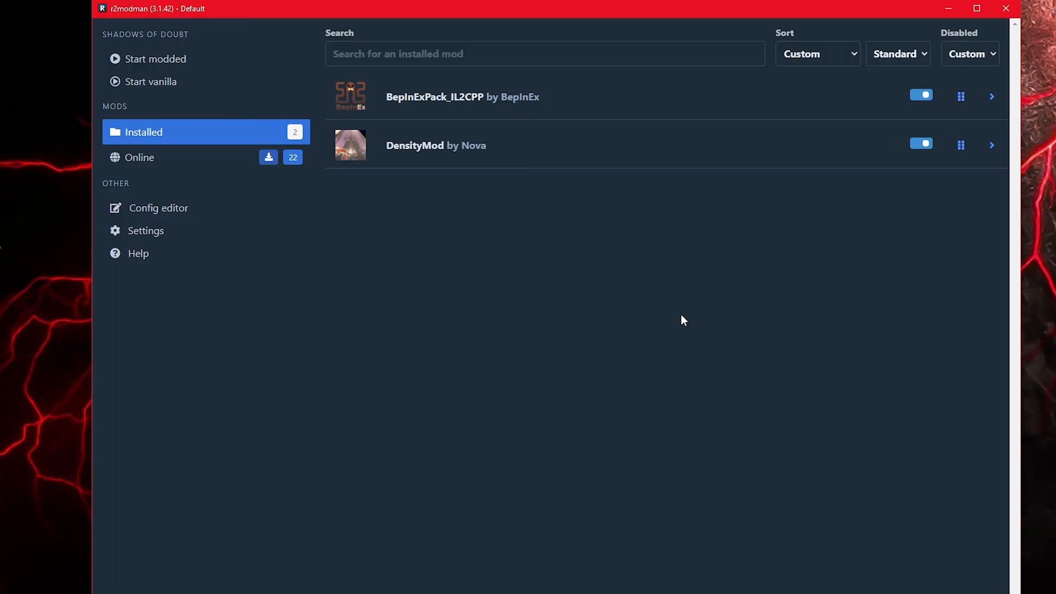
pyautogui.moveTo(81, 88)
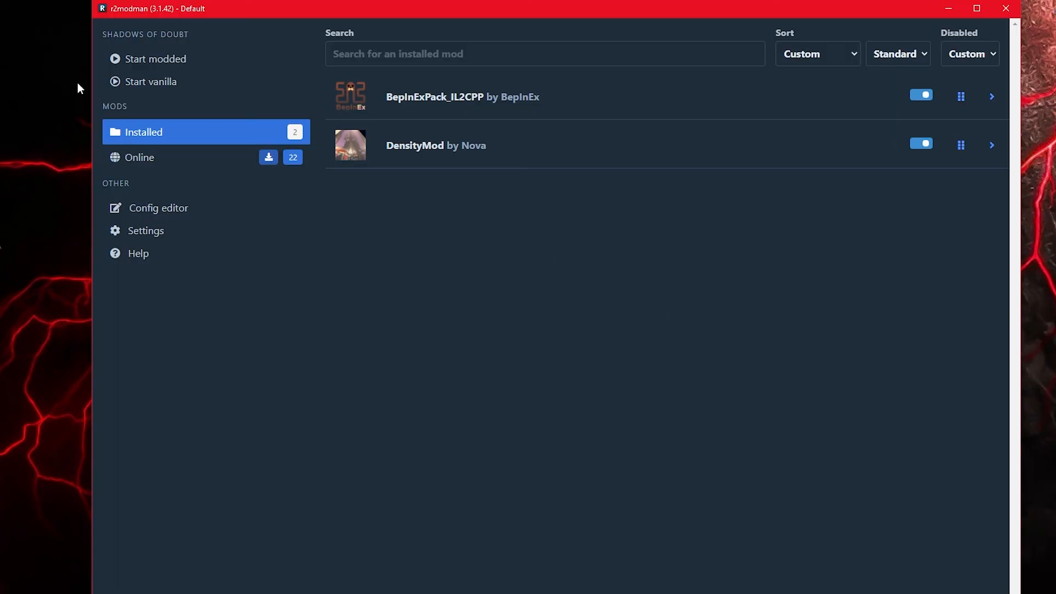
pyautogui.click(154, 58)
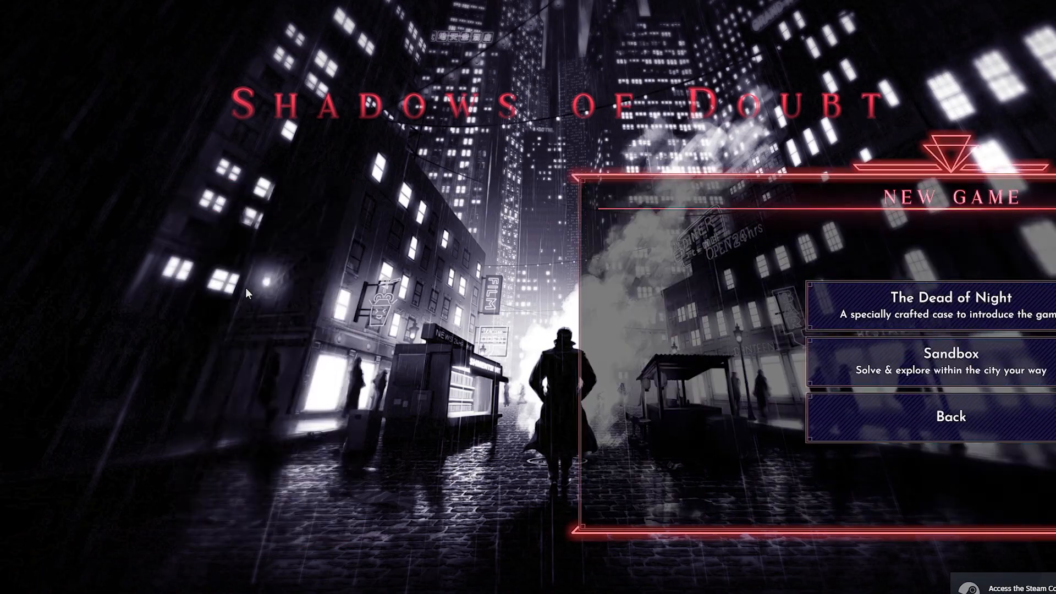
# - Start a new sandbox game and set the city size to width 6, height 4
pyautogui.click(950, 354)
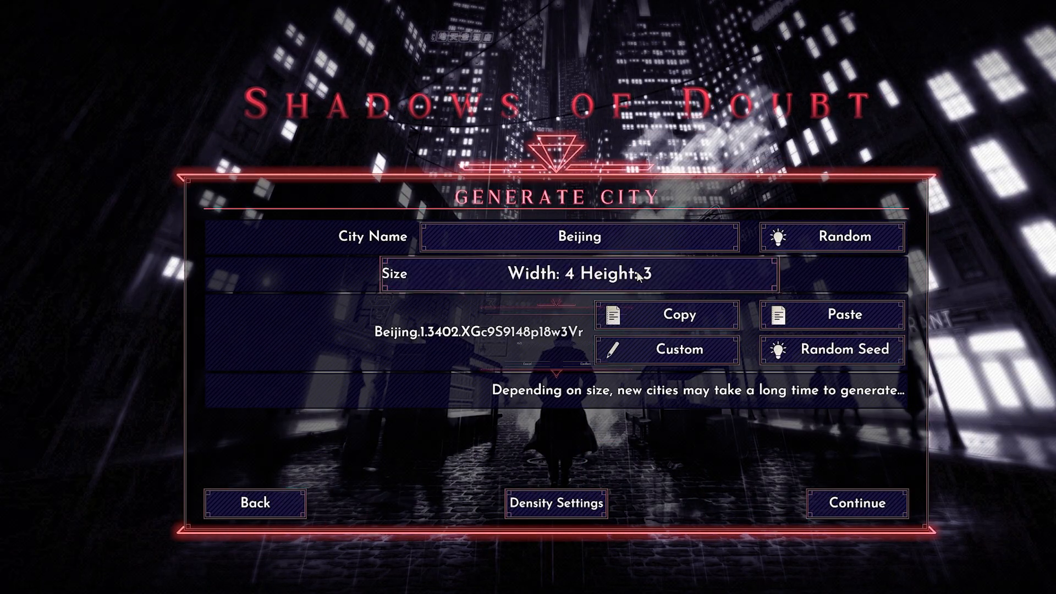
pyautogui.click(678, 350)
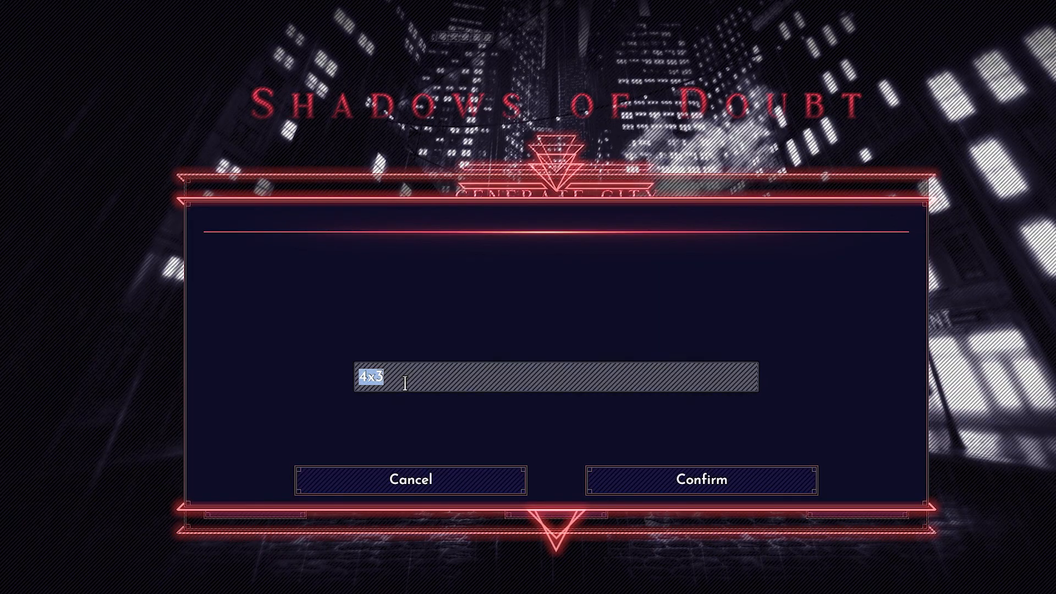
pyautogui.write('6')
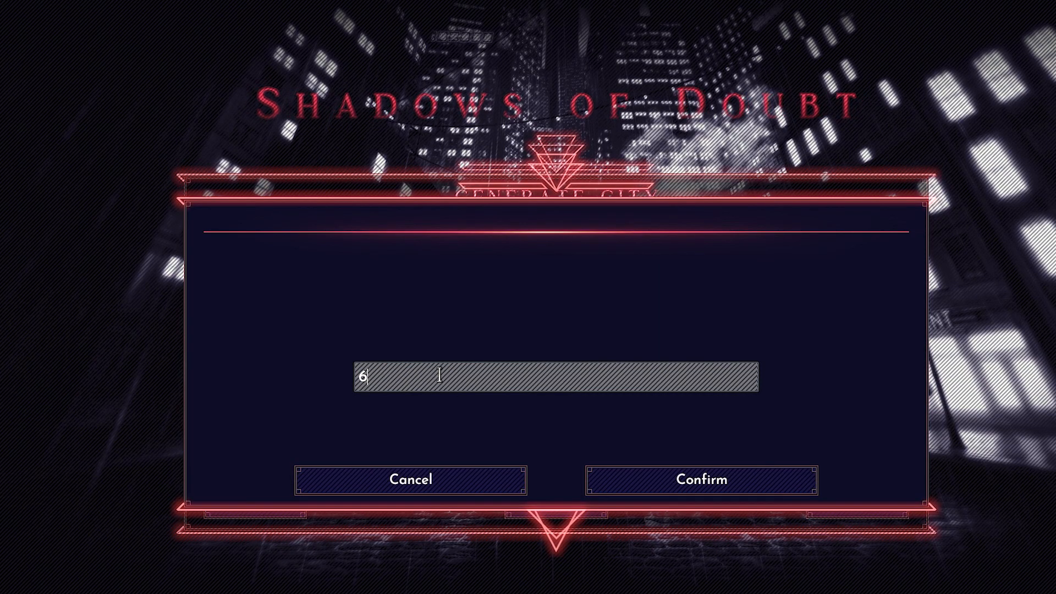
pyautogui.click(699, 479)
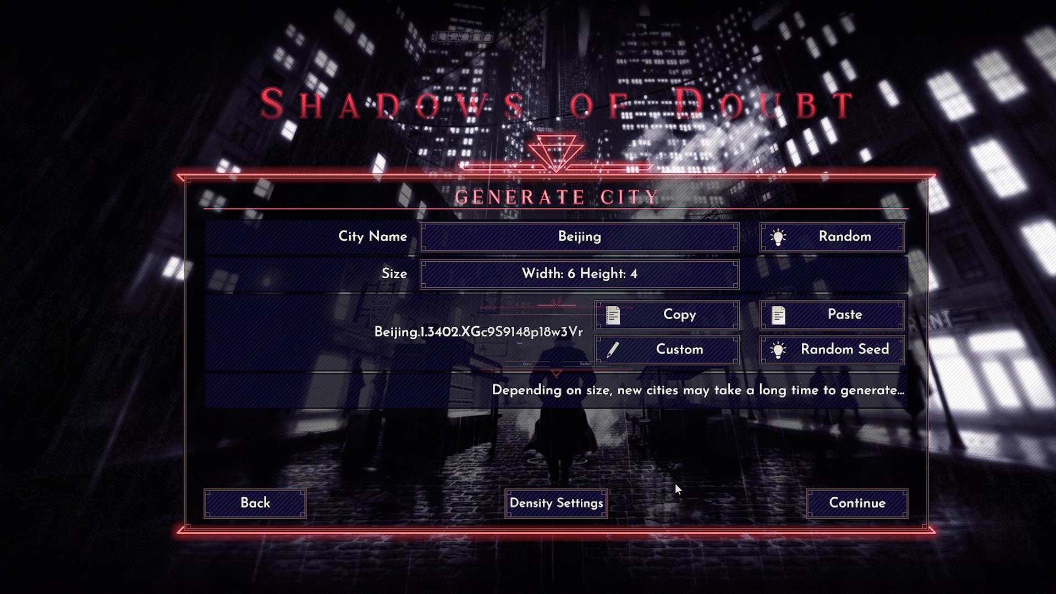
# - In Density Settings, set the Lowest Land Value to Very Low
pyautogui.click(556, 503)
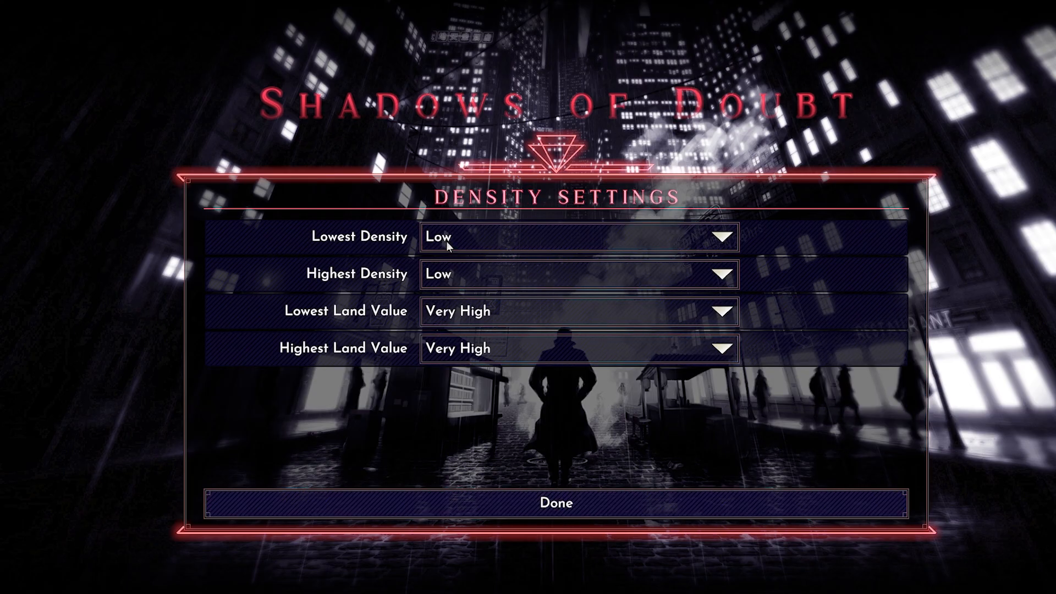
pyautogui.moveTo(346, 234)
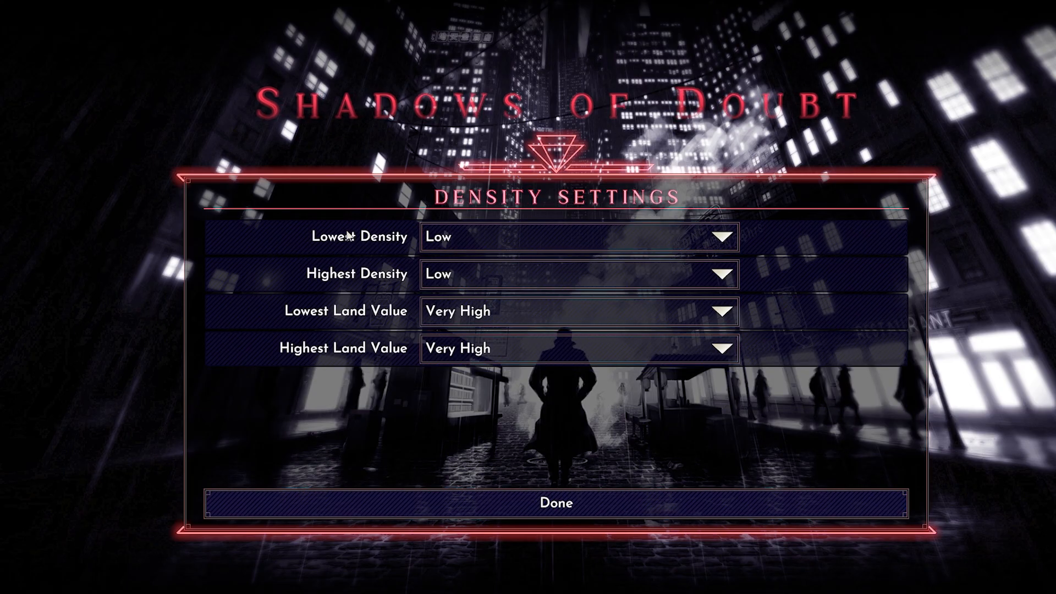
pyautogui.moveTo(475, 301)
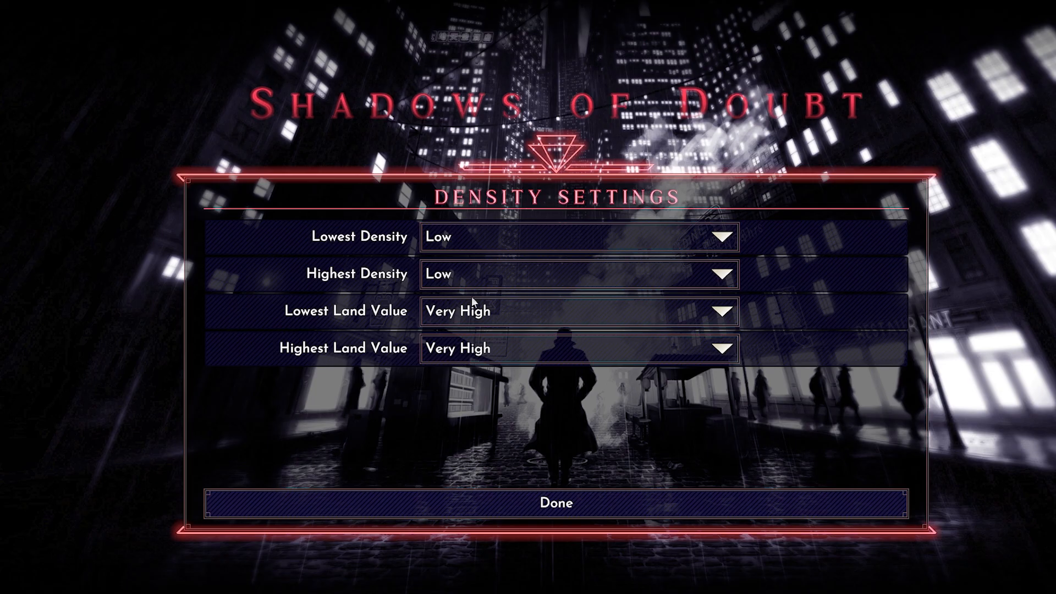
pyautogui.moveTo(581, 316)
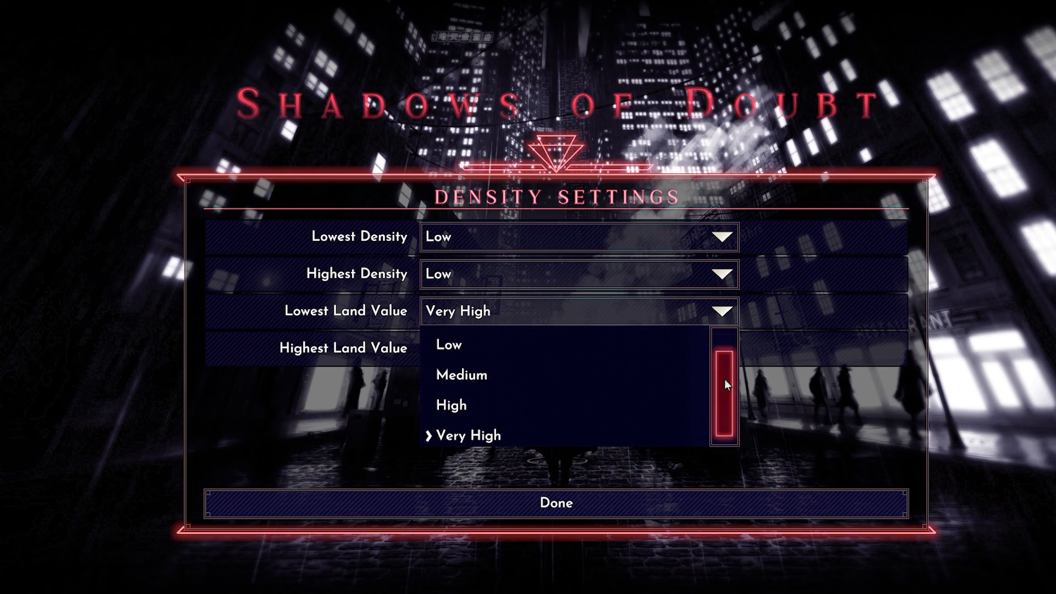
pyautogui.click(466, 435)
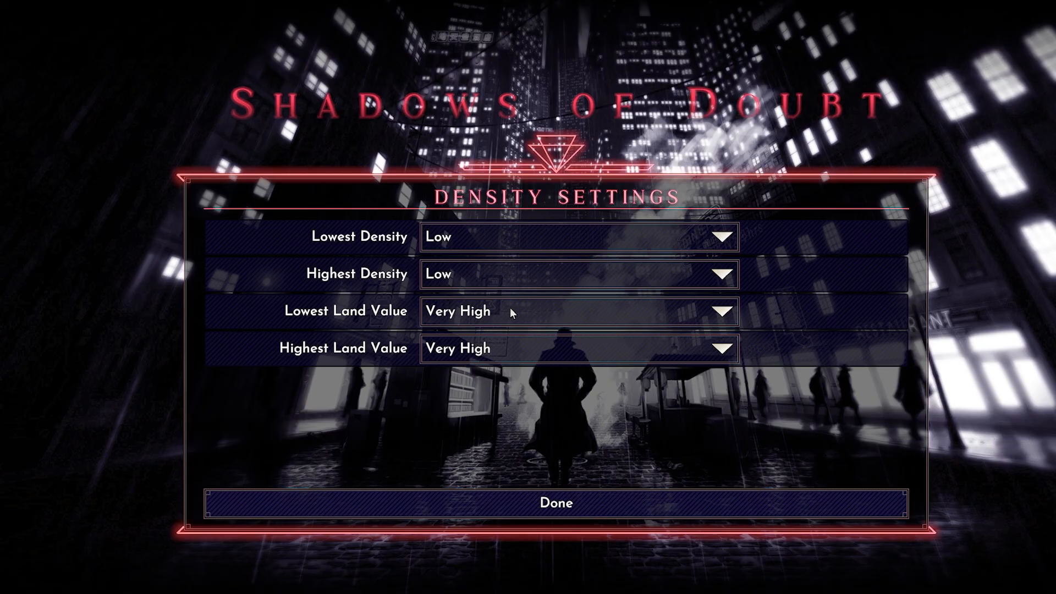
pyautogui.moveTo(483, 315)
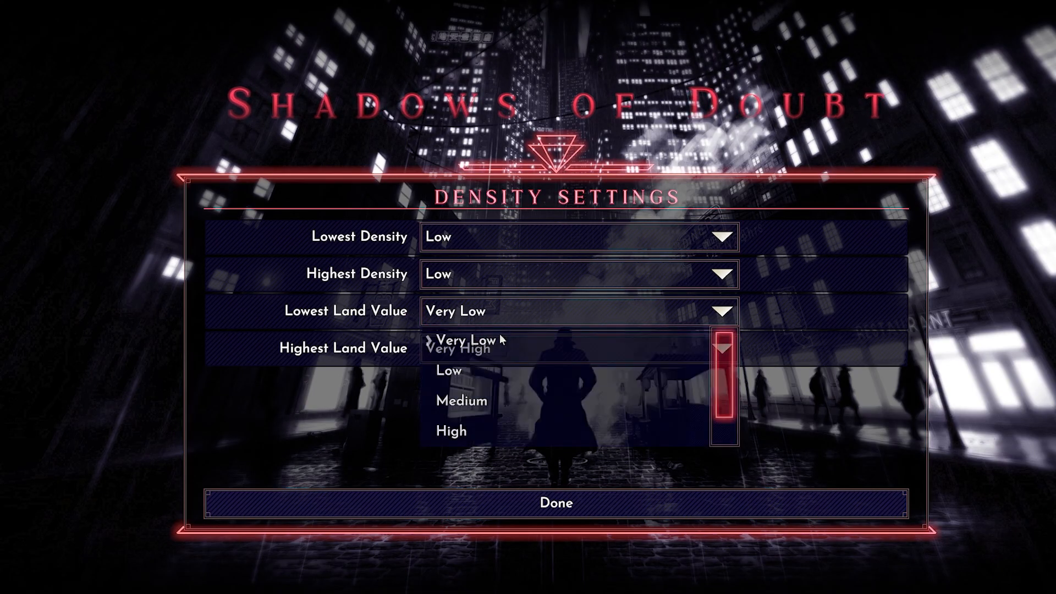
pyautogui.click(464, 338)
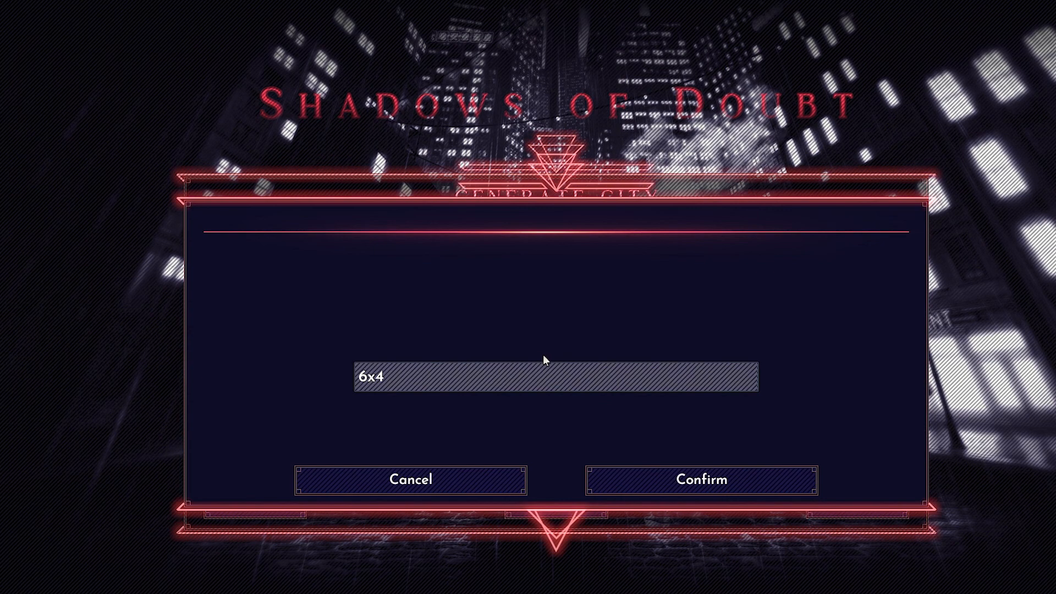
# - Change the city height to 6 for a 6x6 city and begin generation
pyautogui.press('backspace')
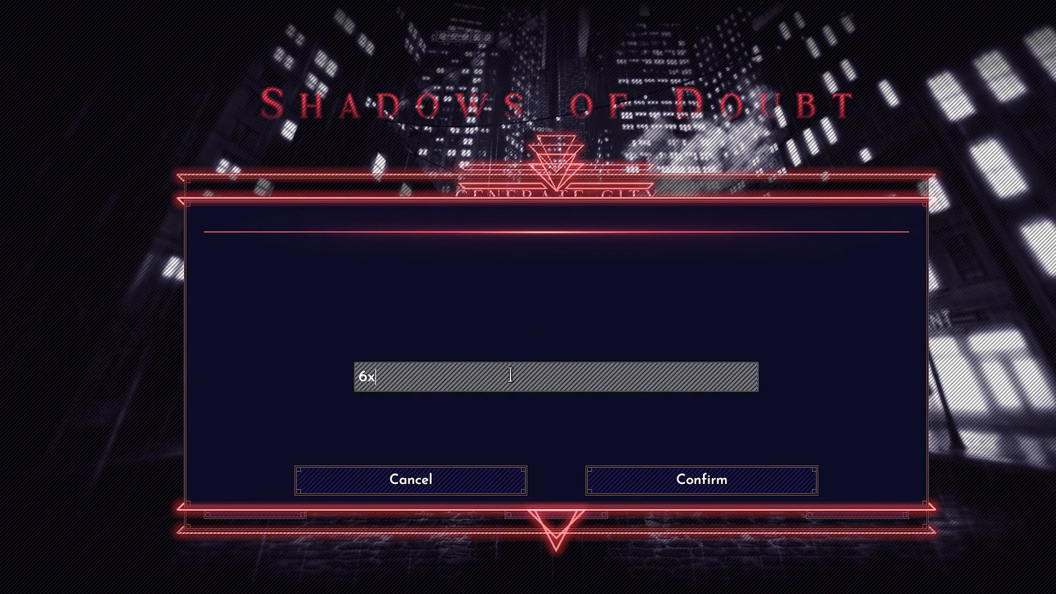
pyautogui.click(699, 479)
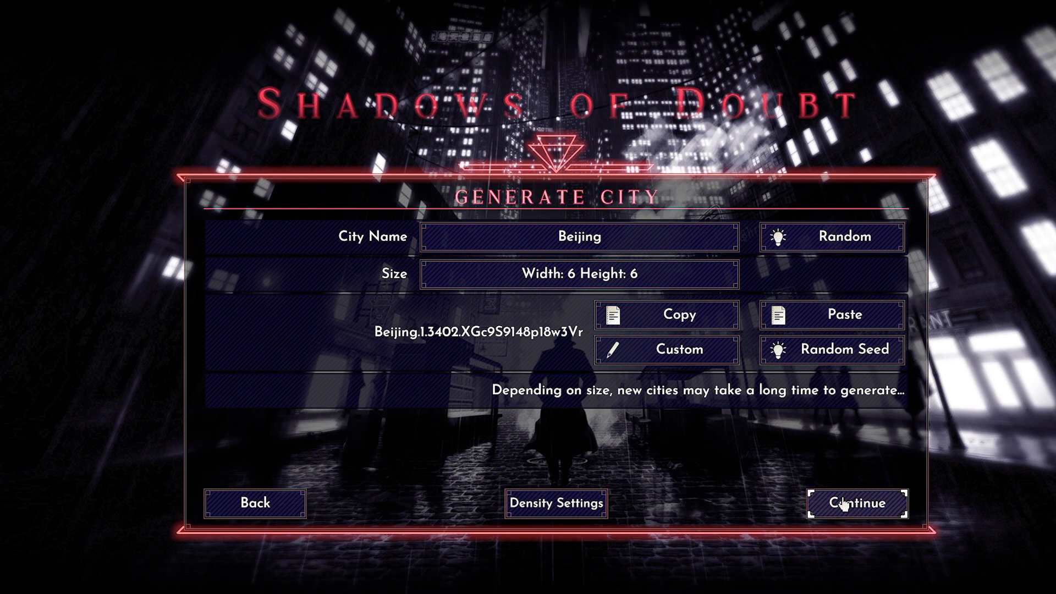
pyautogui.click(857, 503)
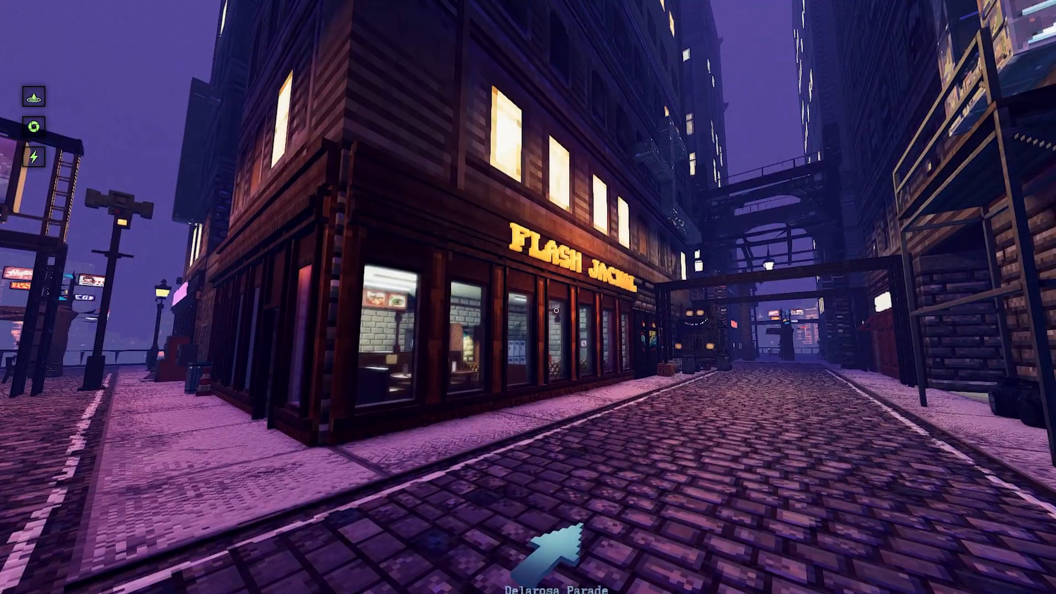
pyautogui.moveTo(528, 297)
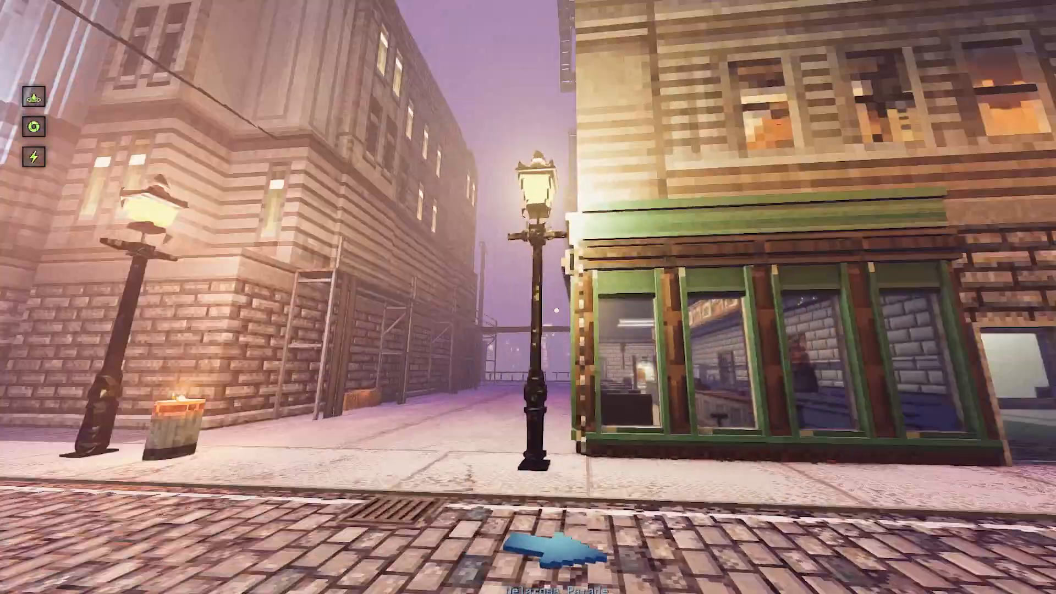
pyautogui.moveTo(528, 297)
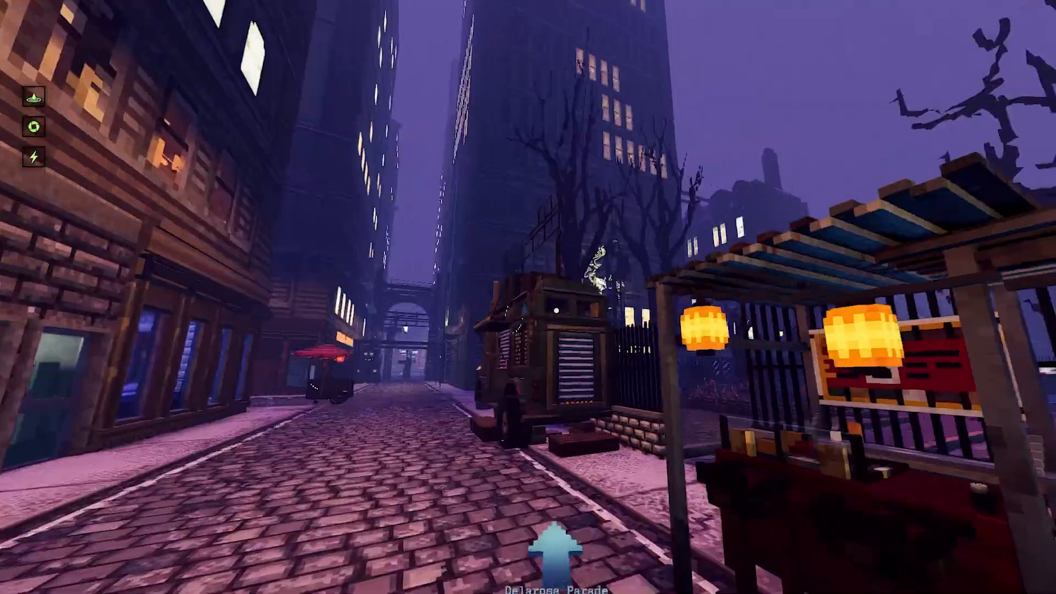
pyautogui.moveTo(528, 297)
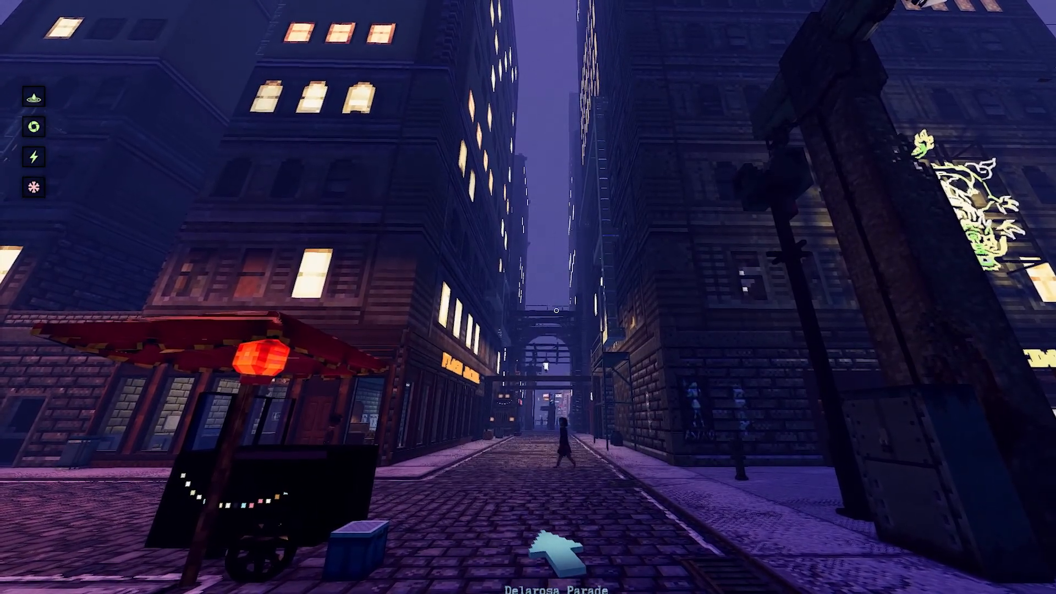
pyautogui.moveTo(528, 297)
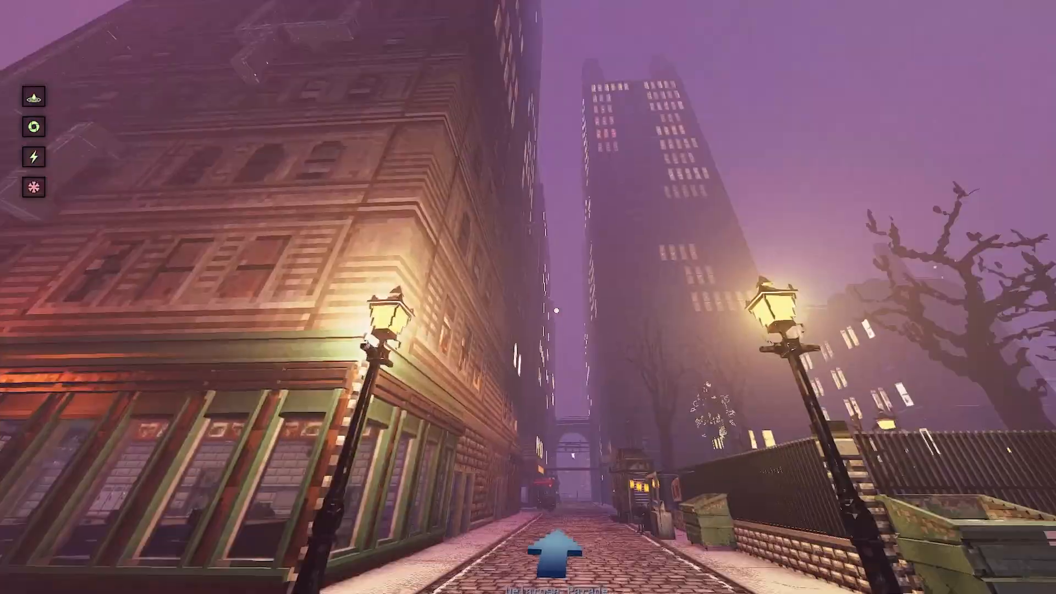
# - Walk forward along the brick street of the generated city
pyautogui.press('w')
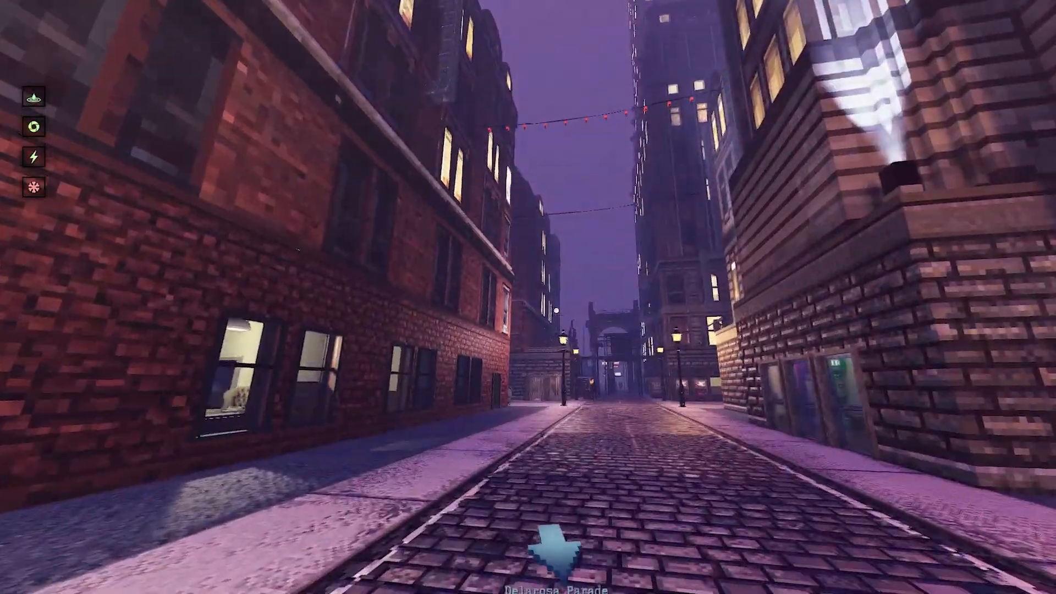
pyautogui.press('w')
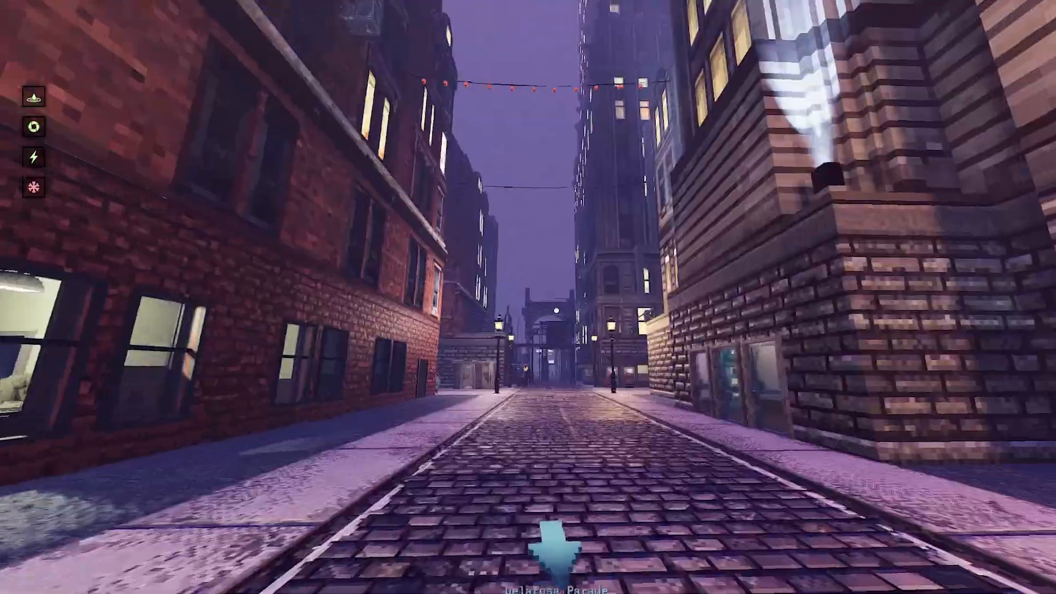